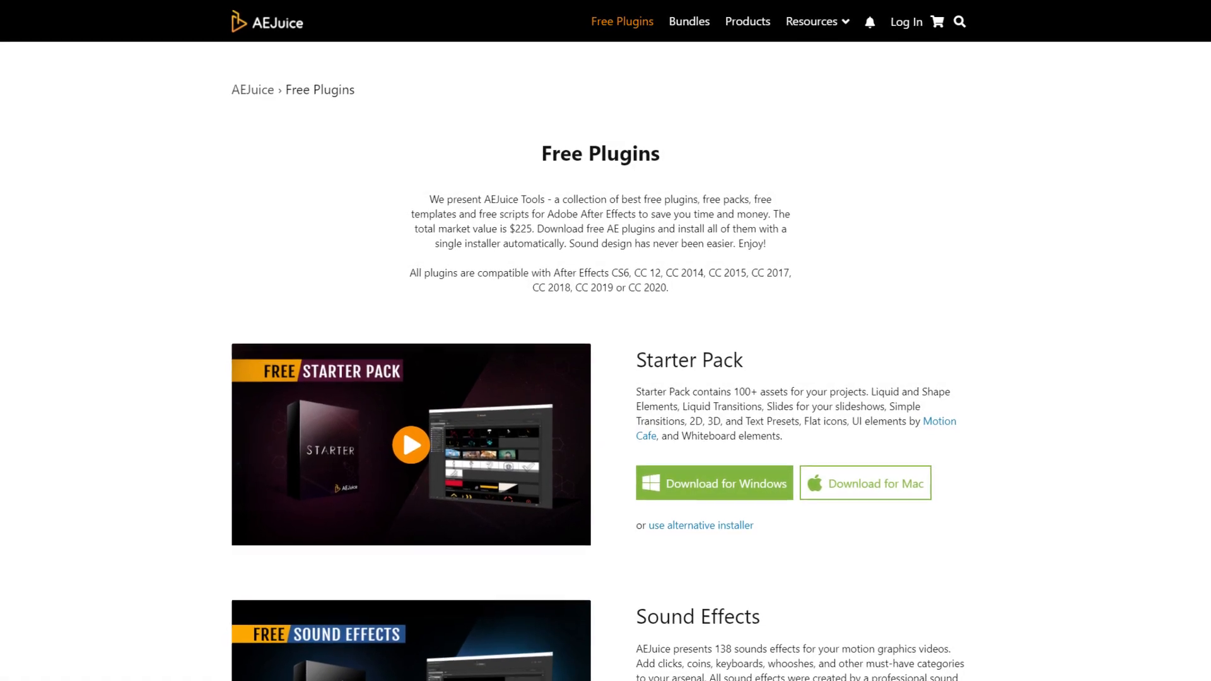
Browse the 2D animation and another Starter Pack category, then reopen AEJuice Pack Manager 3 from the Window menu.
{"action": "scroll", "scroll_direction": "down", "scroll_amount": 3}
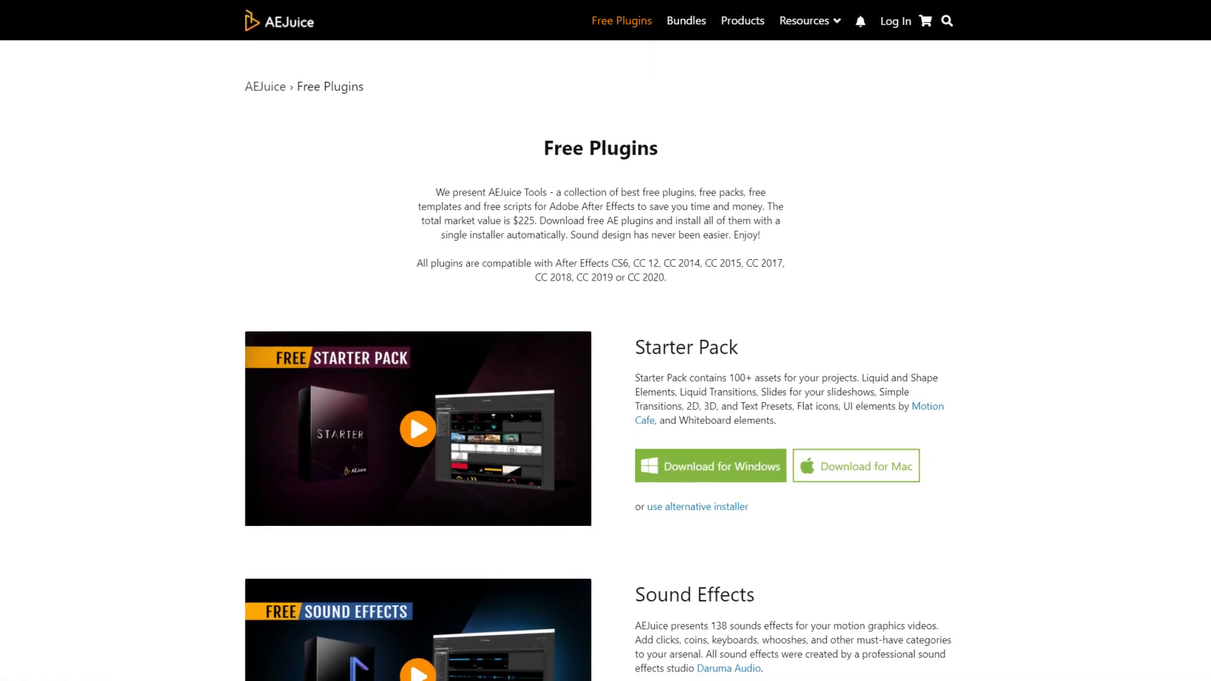
{"action": "left_click", "coordinate": [416, 429]}
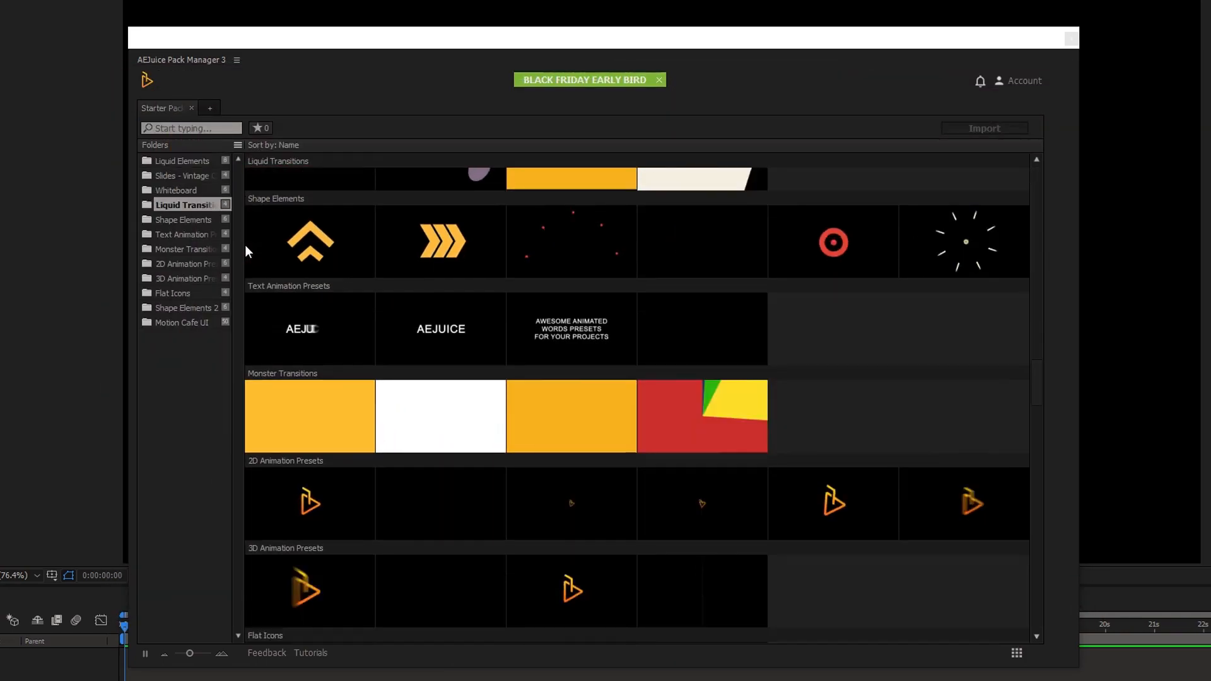
{"action": "left_click", "coordinate": [185, 264]}
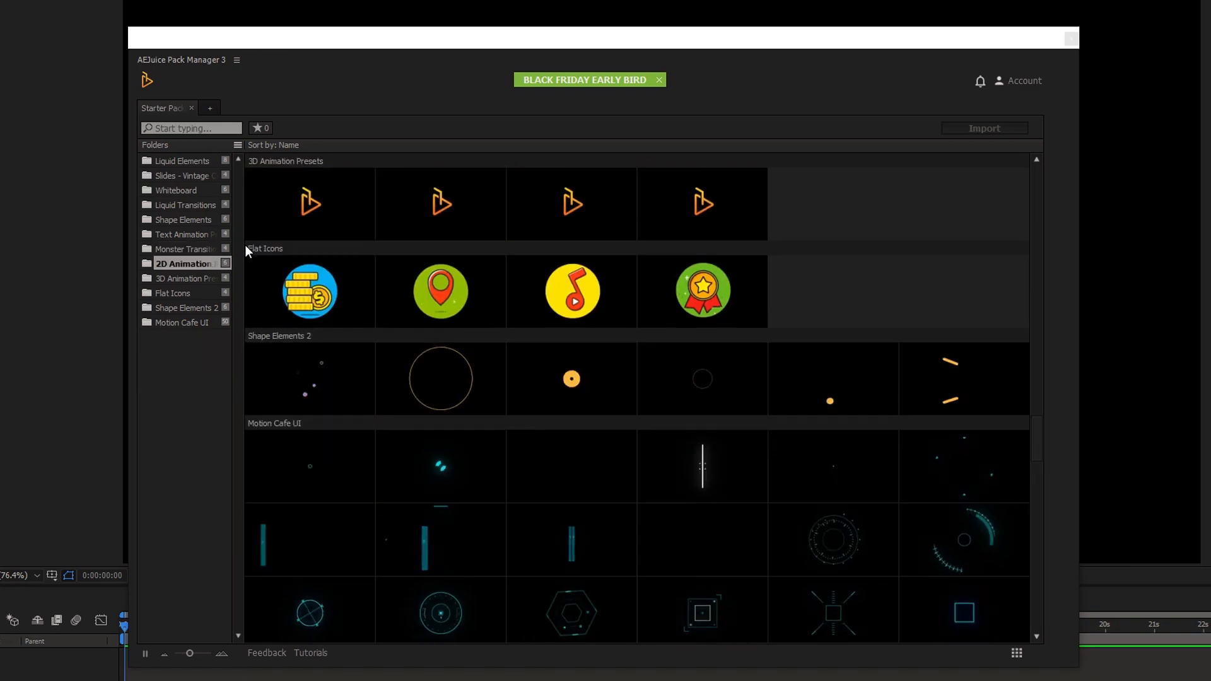
{"action": "left_click", "coordinate": [182, 322]}
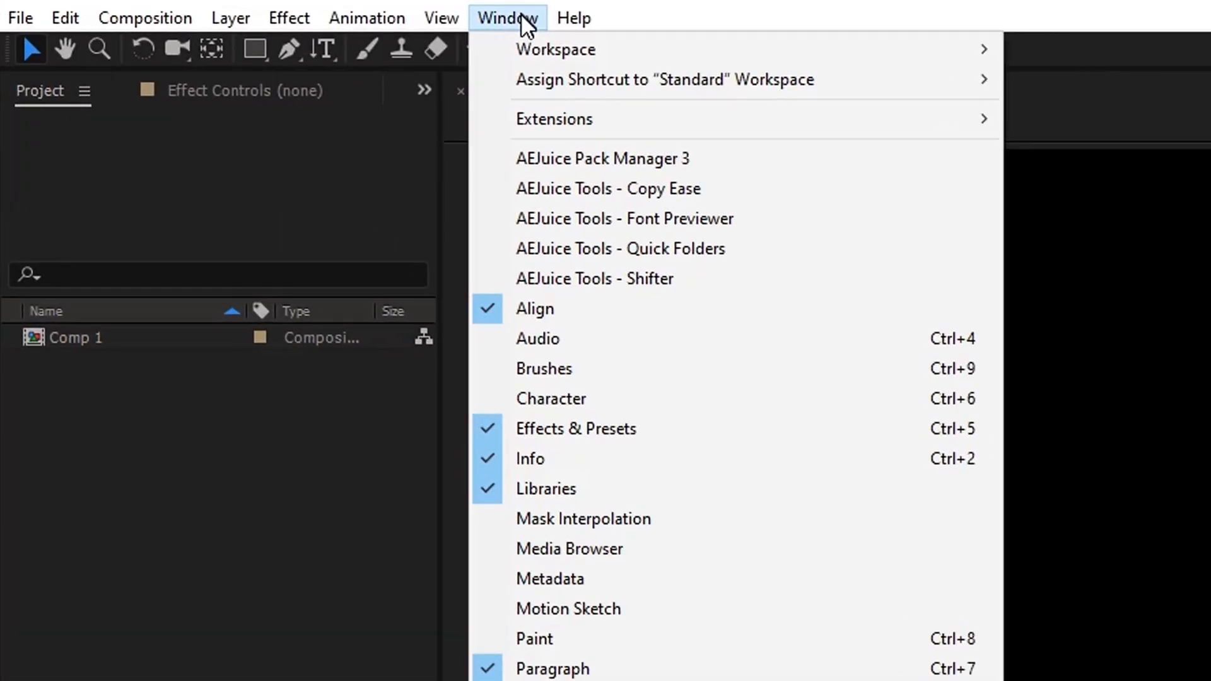
{"action": "mouse_move", "coordinate": [603, 159]}
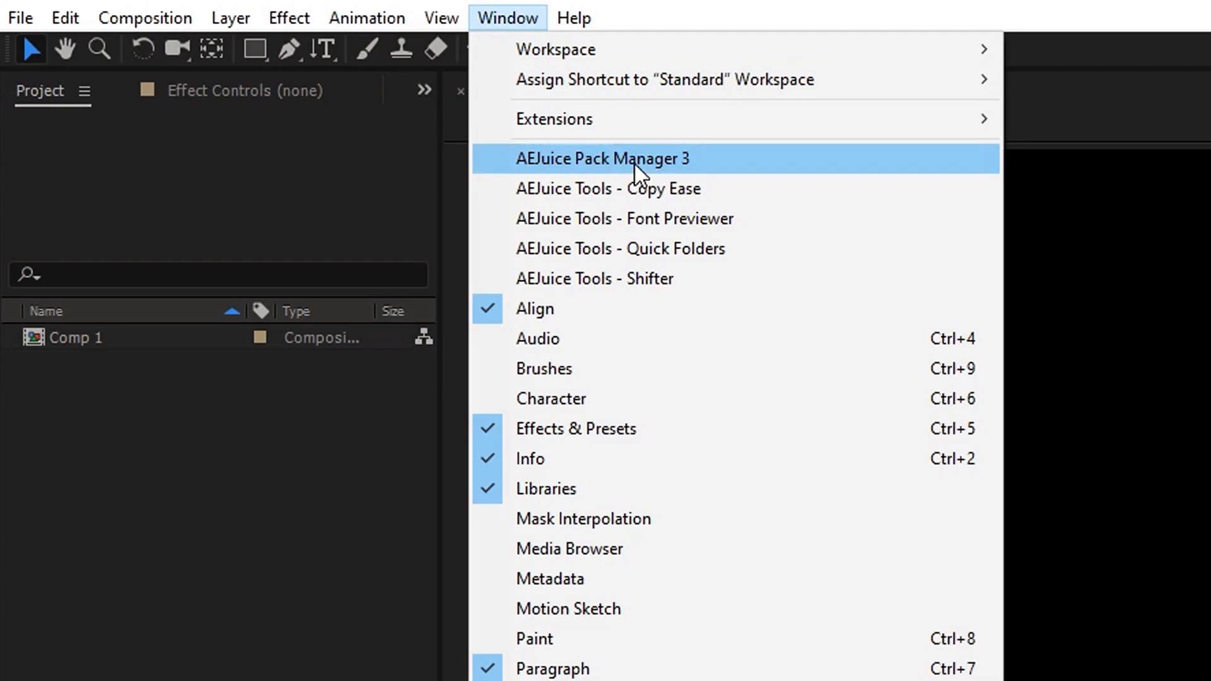
{"action": "left_click", "coordinate": [602, 159]}
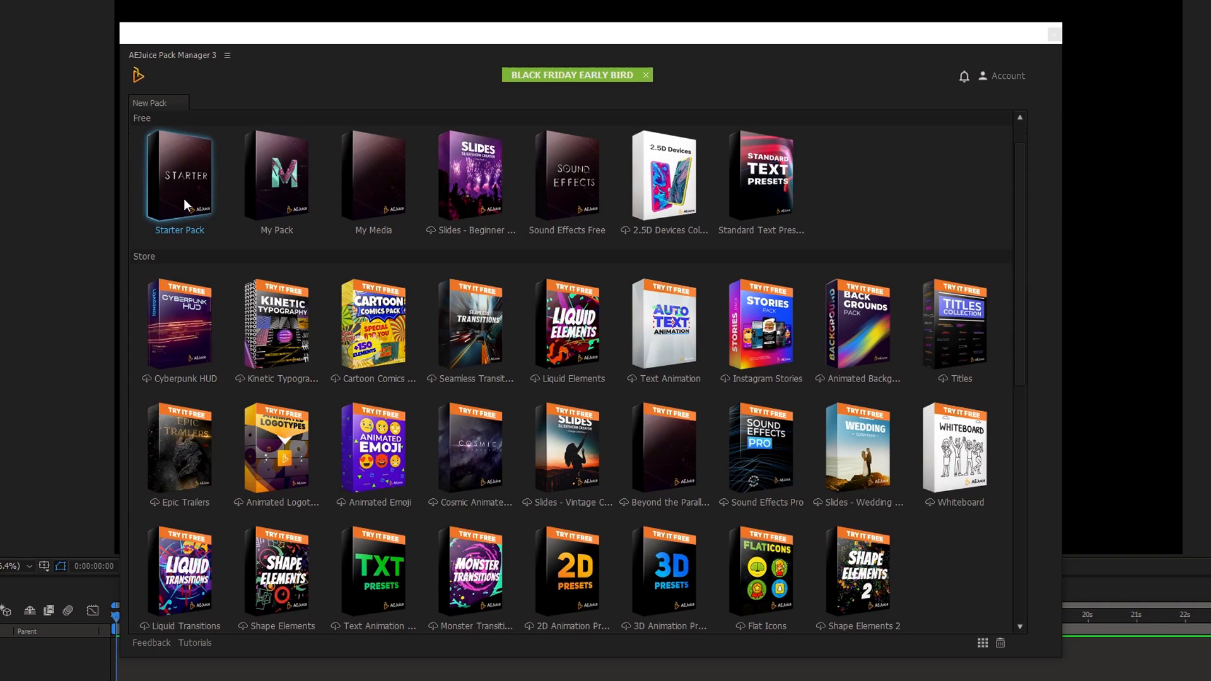
{"action": "mouse_move", "coordinate": [215, 206]}
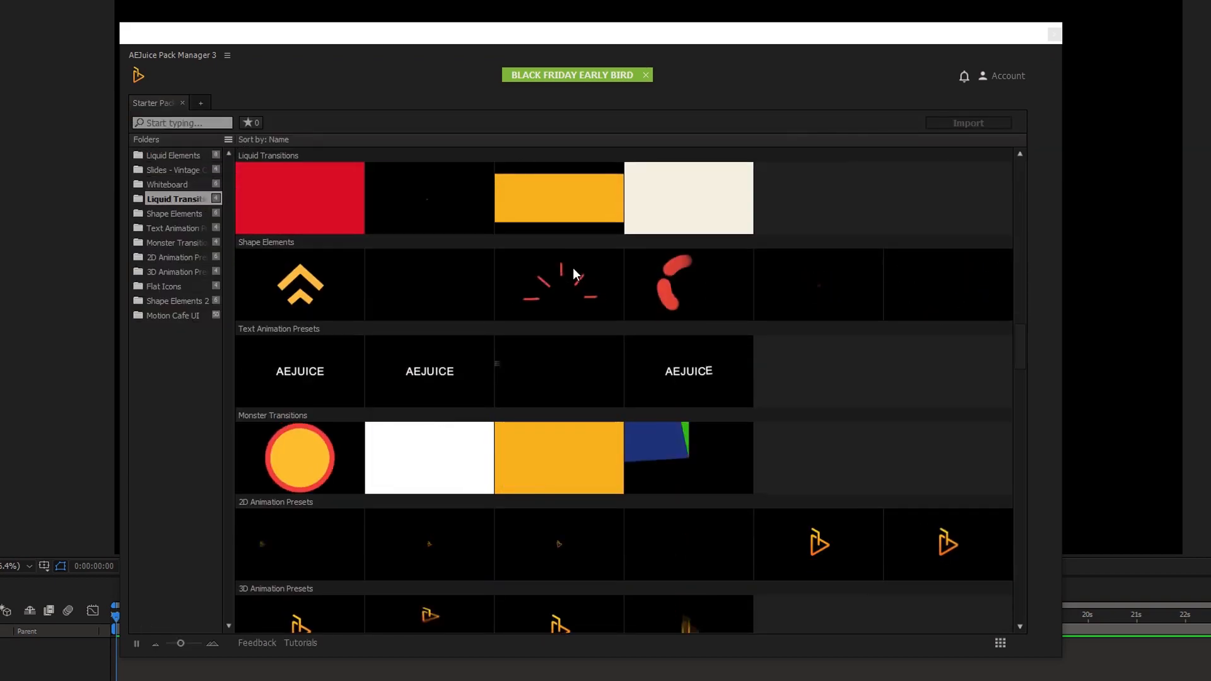
Preview the Whiteboard, Liquid Elements, Liquid Transitions, Monster Transitions and Flat Icons categories.
{"action": "left_click", "coordinate": [172, 315]}
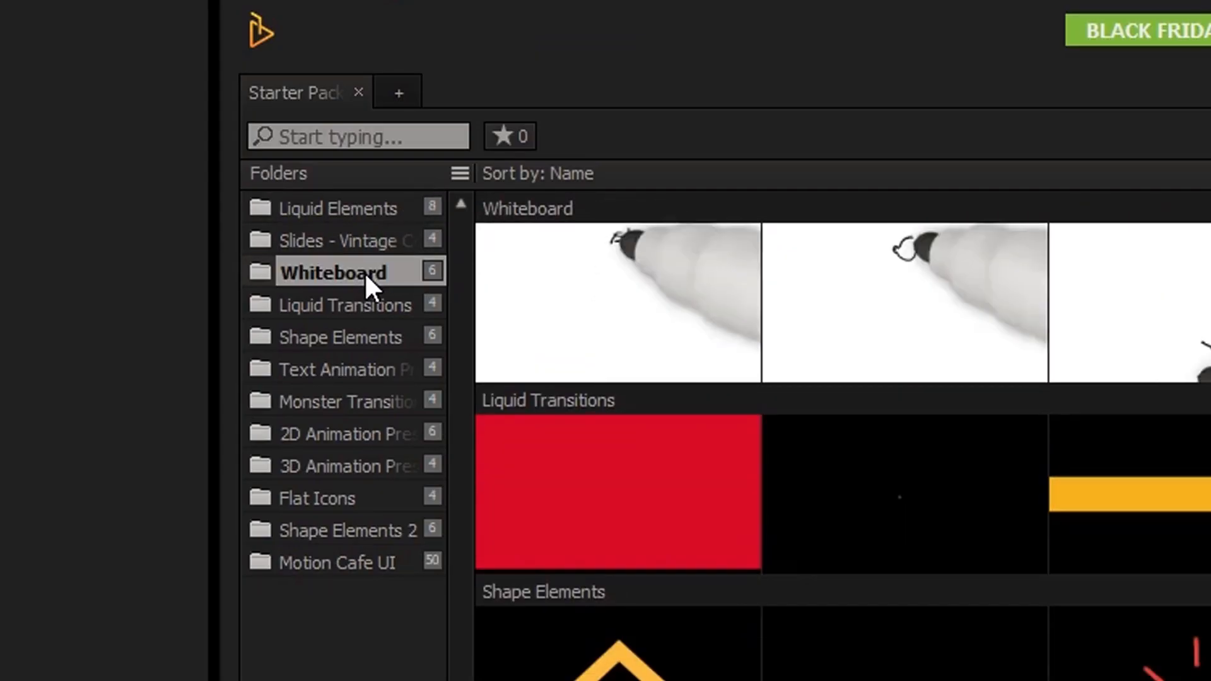
{"action": "left_click", "coordinate": [339, 335]}
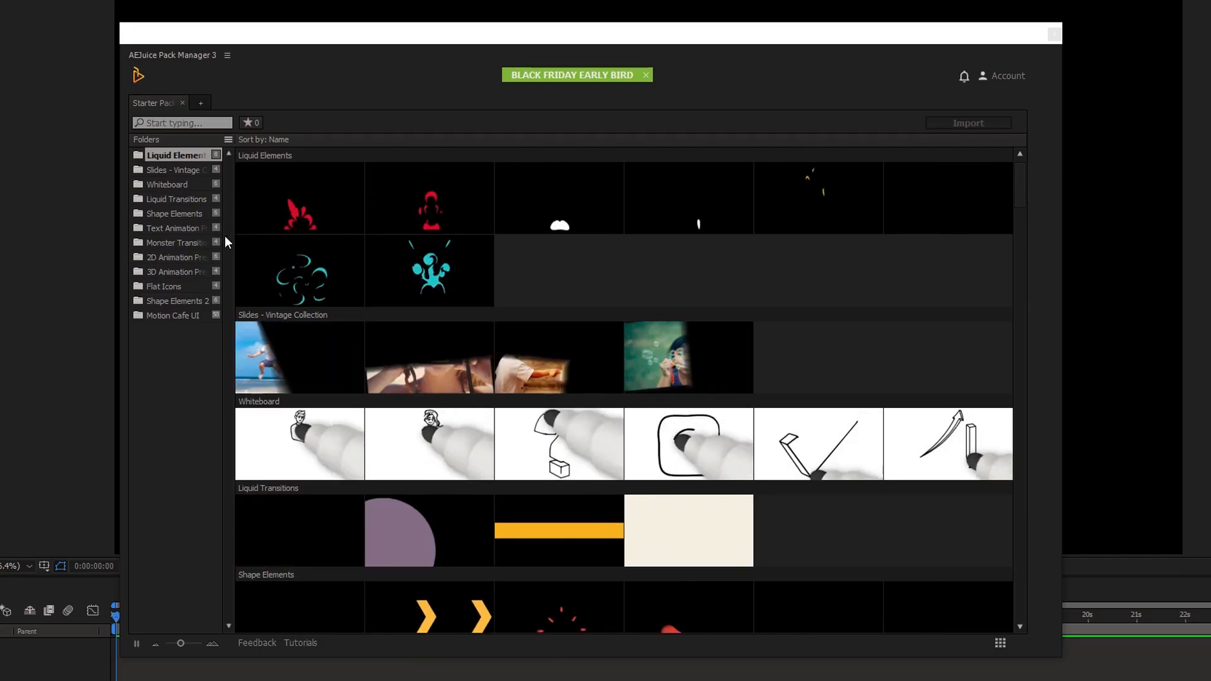
{"action": "left_click", "coordinate": [173, 198]}
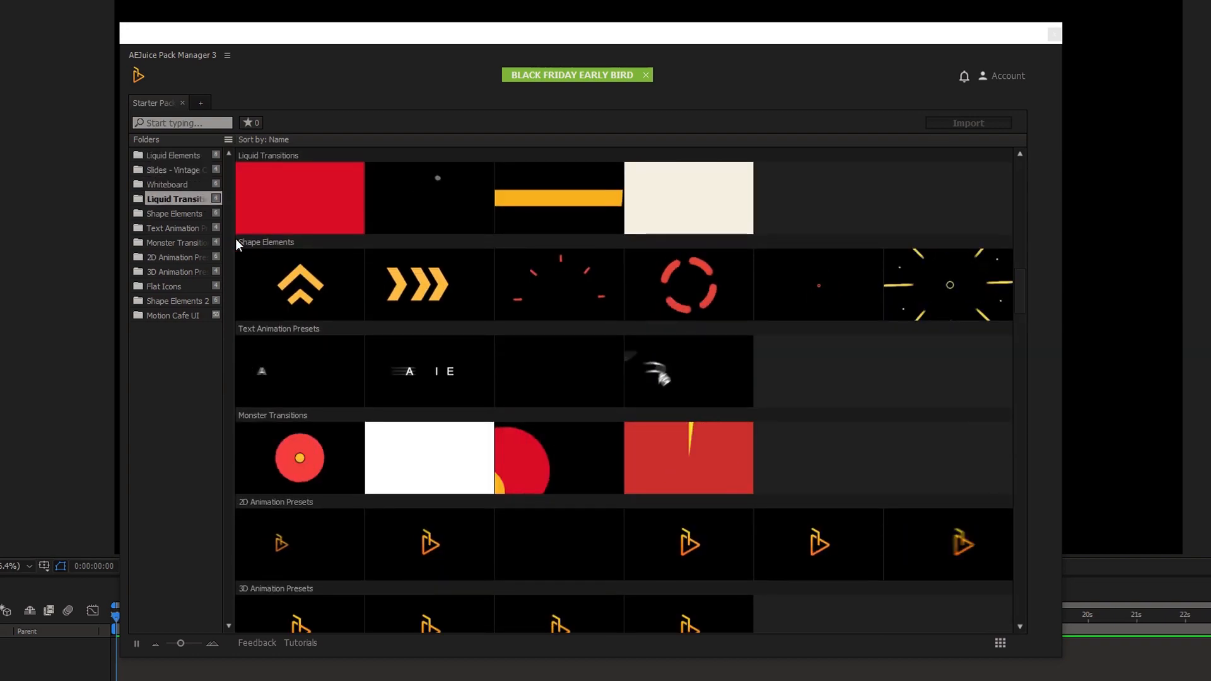
{"action": "left_click", "coordinate": [174, 242]}
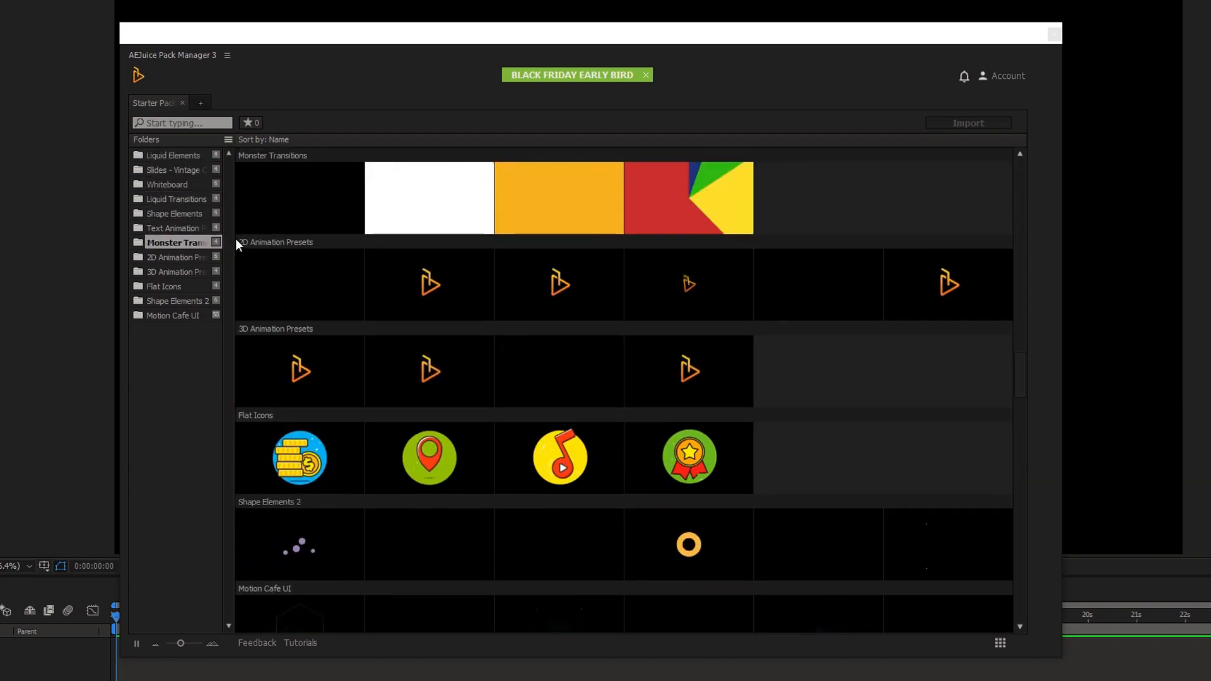
{"action": "left_click", "coordinate": [164, 286]}
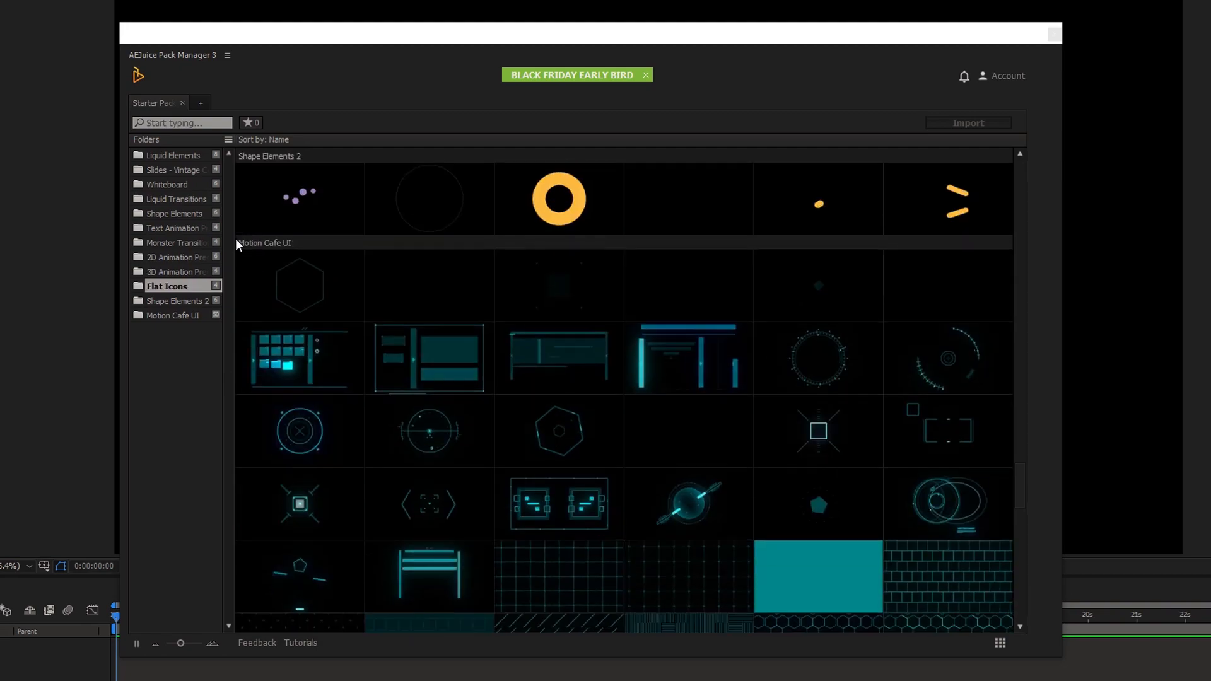
{"action": "left_click", "coordinate": [172, 316]}
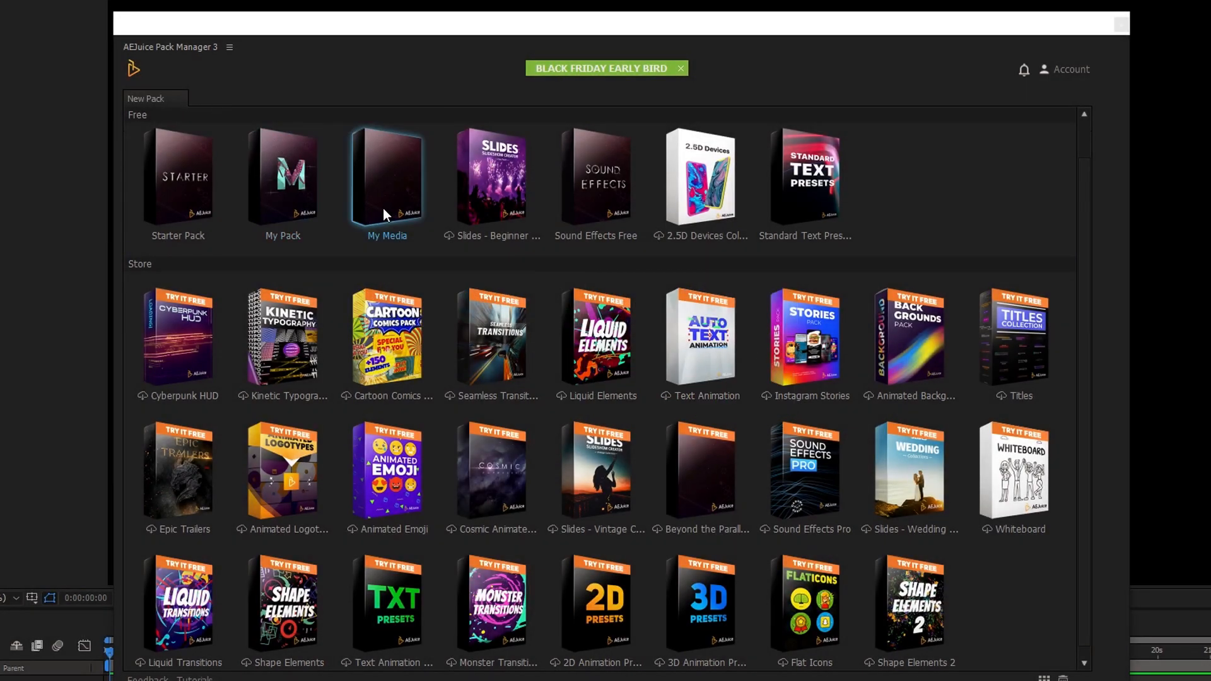
Browse My Media down to the YouTube Audio Library music folder and scrub through an mp3 track preview.
{"action": "left_click", "coordinate": [387, 178]}
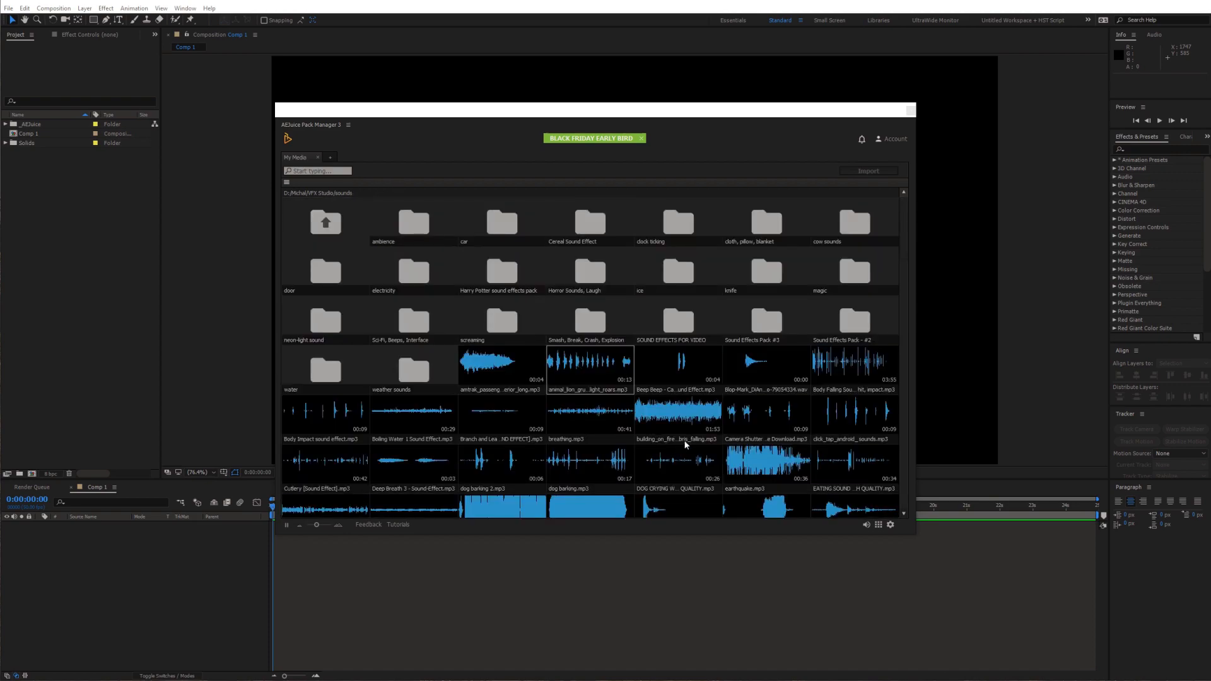
{"action": "scroll", "scroll_direction": "down", "scroll_amount": 3}
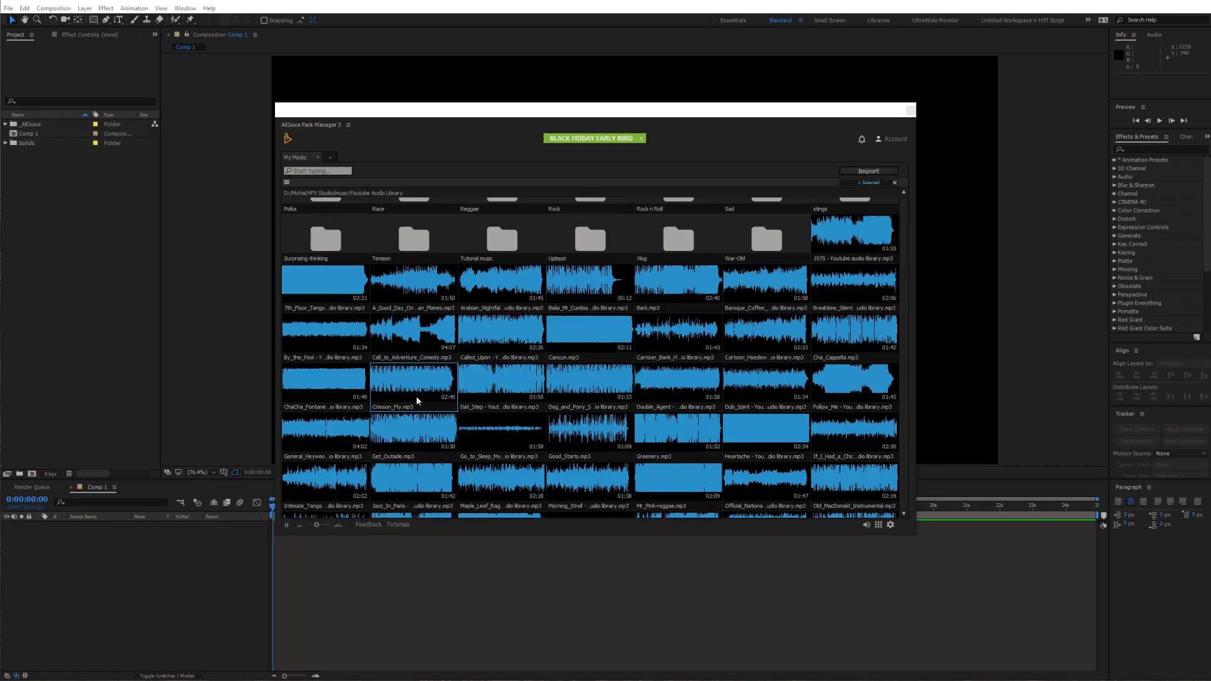
{"action": "scroll", "scroll_direction": "down", "scroll_amount": 3}
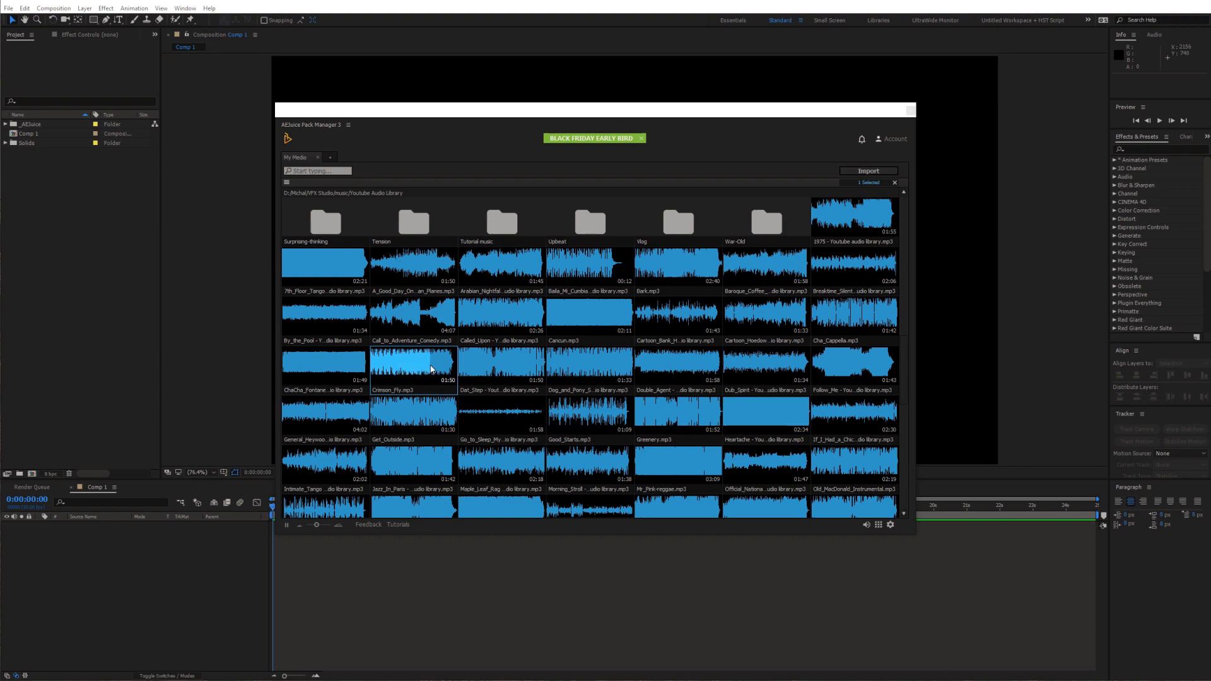
{"action": "mouse_move", "coordinate": [426, 390]}
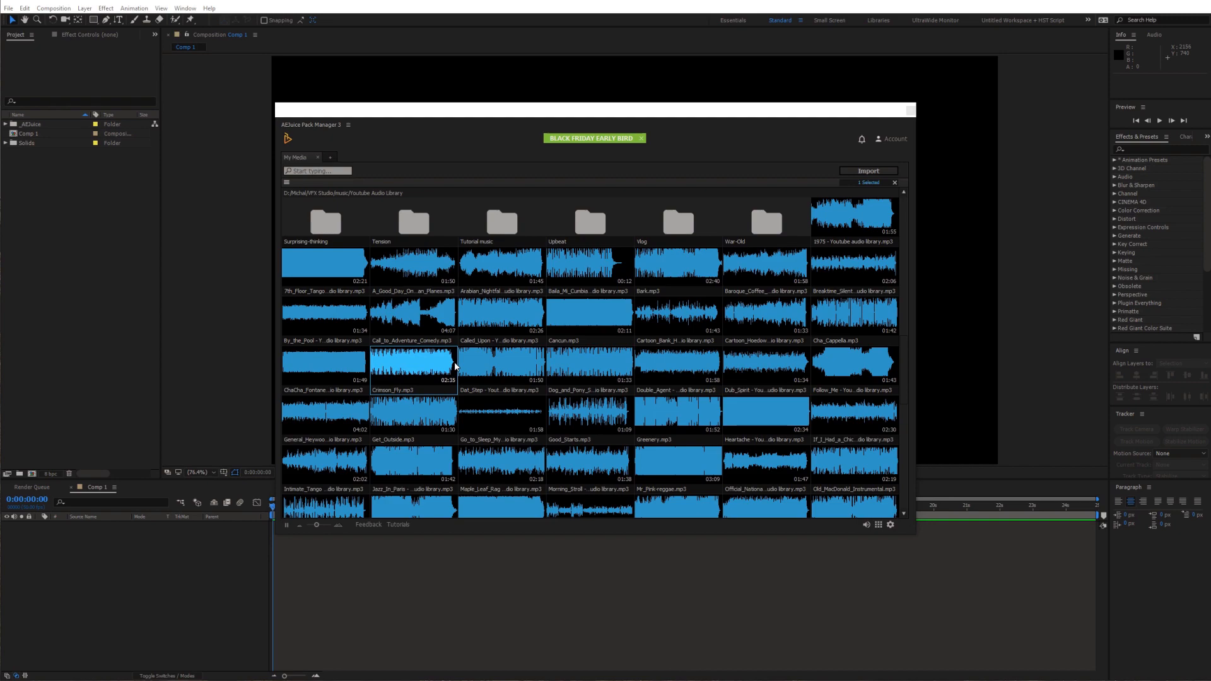
{"action": "left_click_drag", "start_coordinate": [414, 363], "coordinate": [260, 568]}
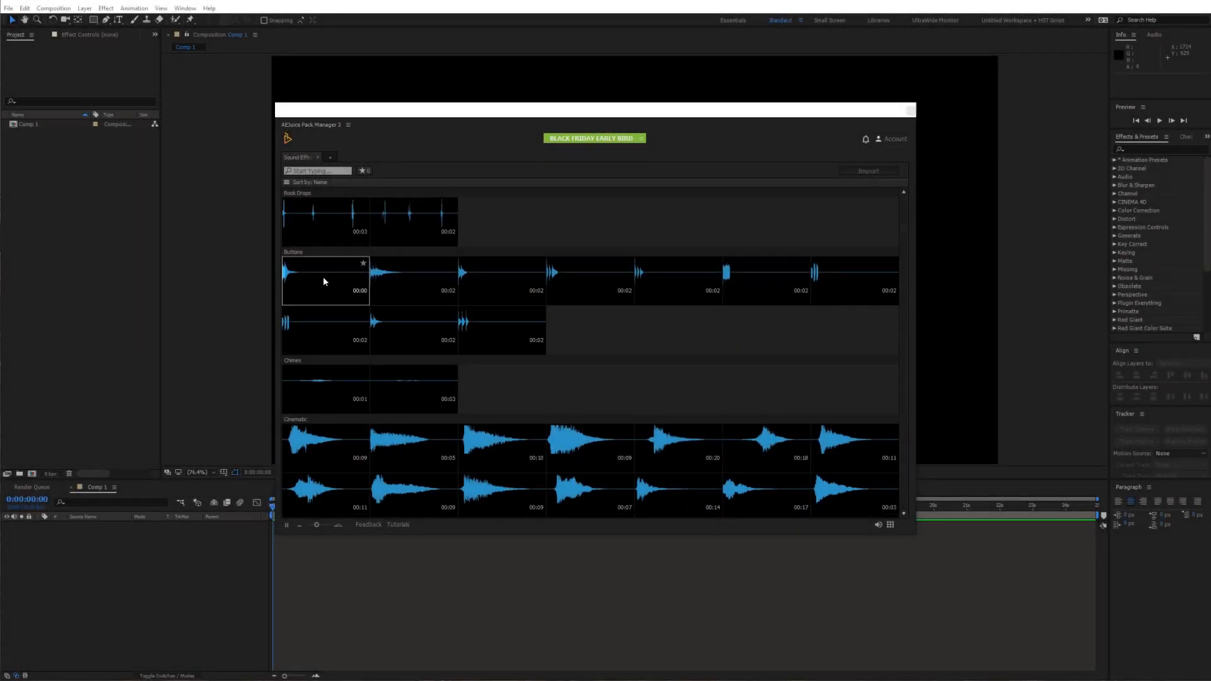
{"action": "mouse_move", "coordinate": [495, 282]}
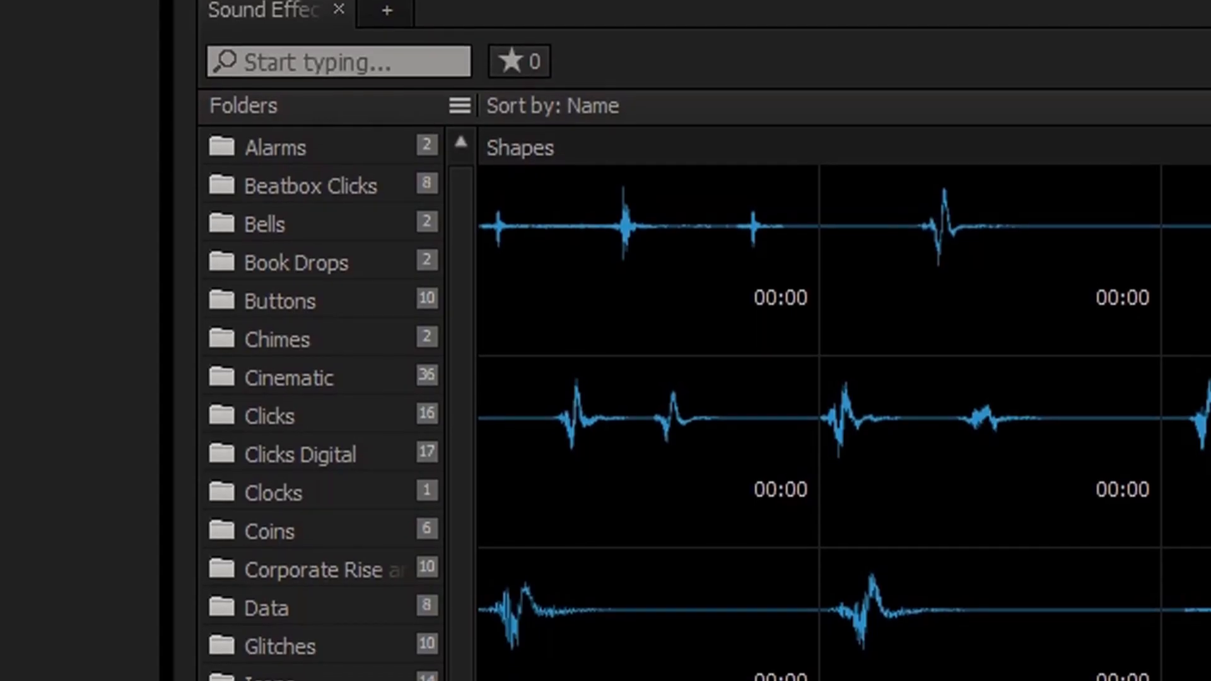
Scroll the Sound Effects pack's folder list down to the Shapes category.
{"action": "scroll", "scroll_direction": "down", "scroll_amount": 3}
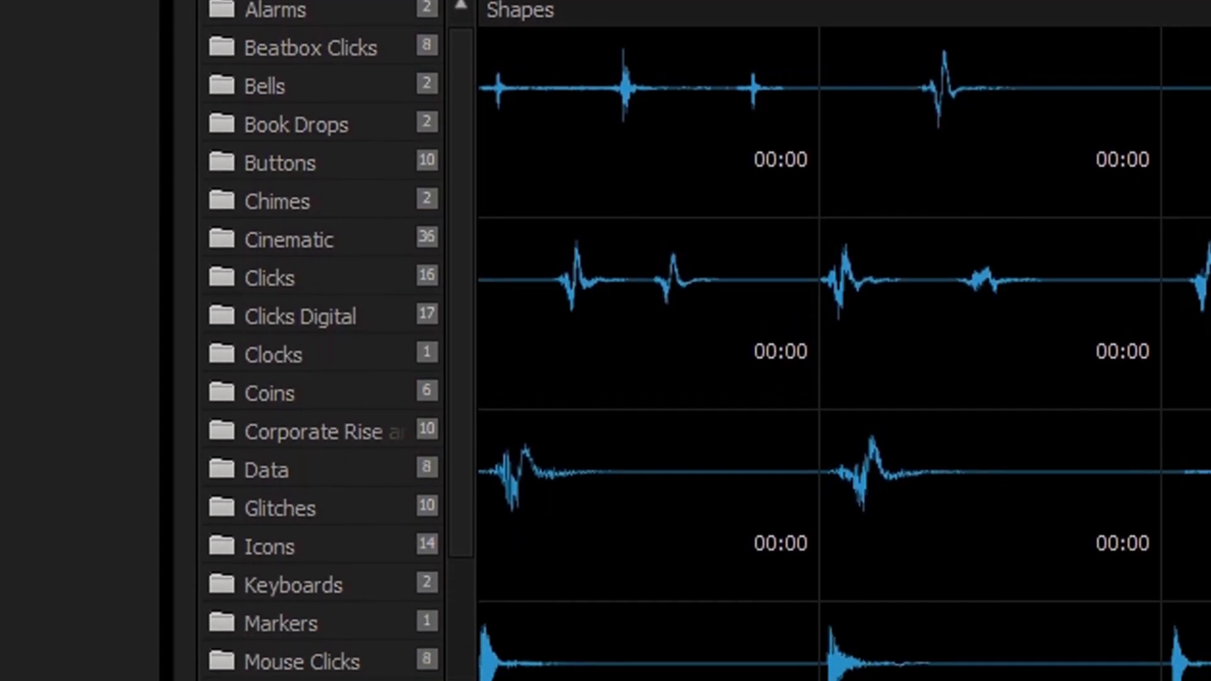
{"action": "scroll", "scroll_direction": "down", "scroll_amount": 3}
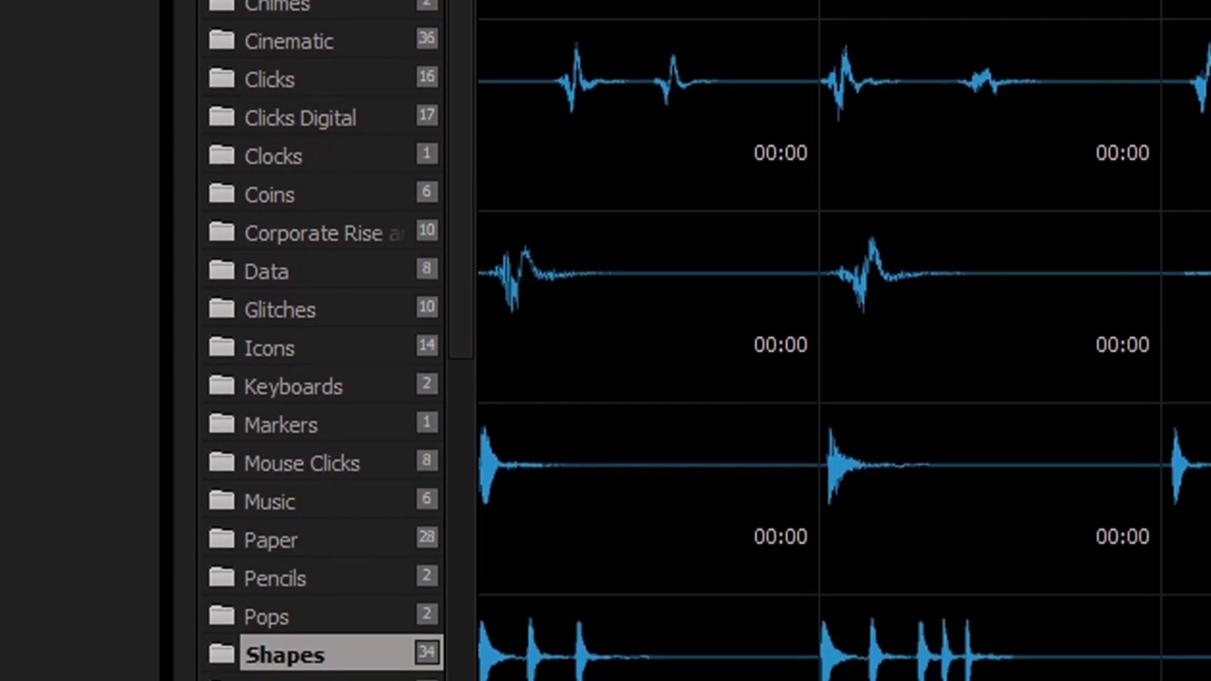
{"action": "scroll", "scroll_direction": "down", "scroll_amount": 3}
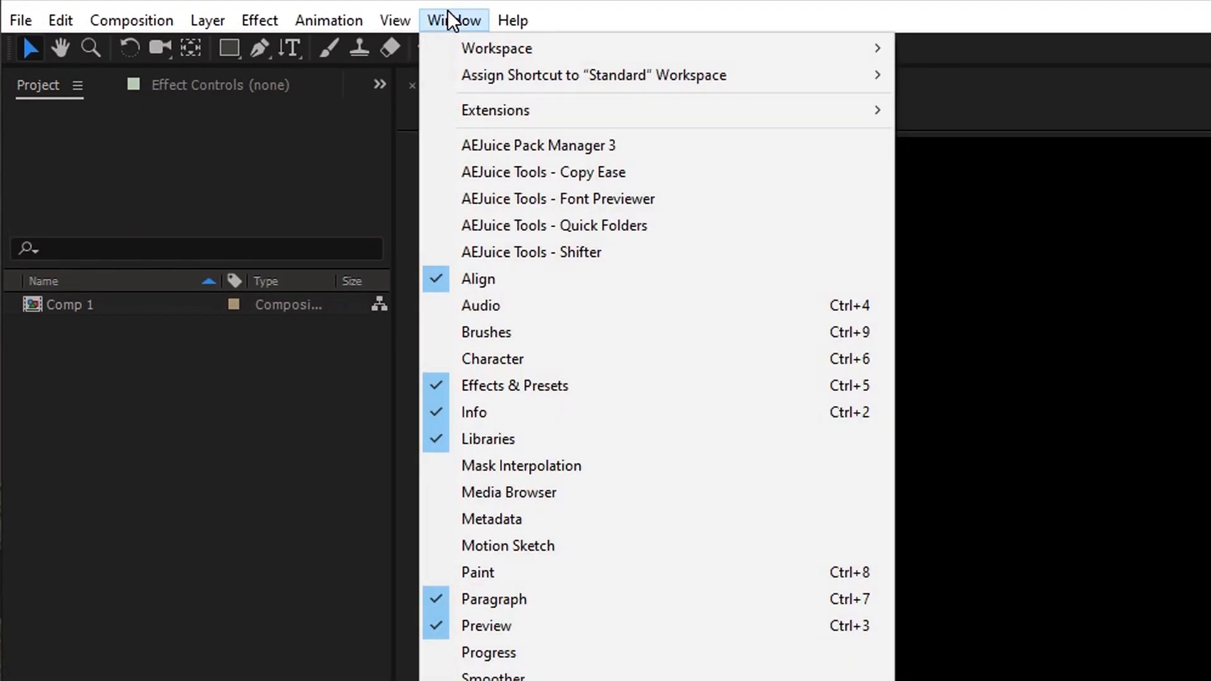
{"action": "mouse_move", "coordinate": [541, 205]}
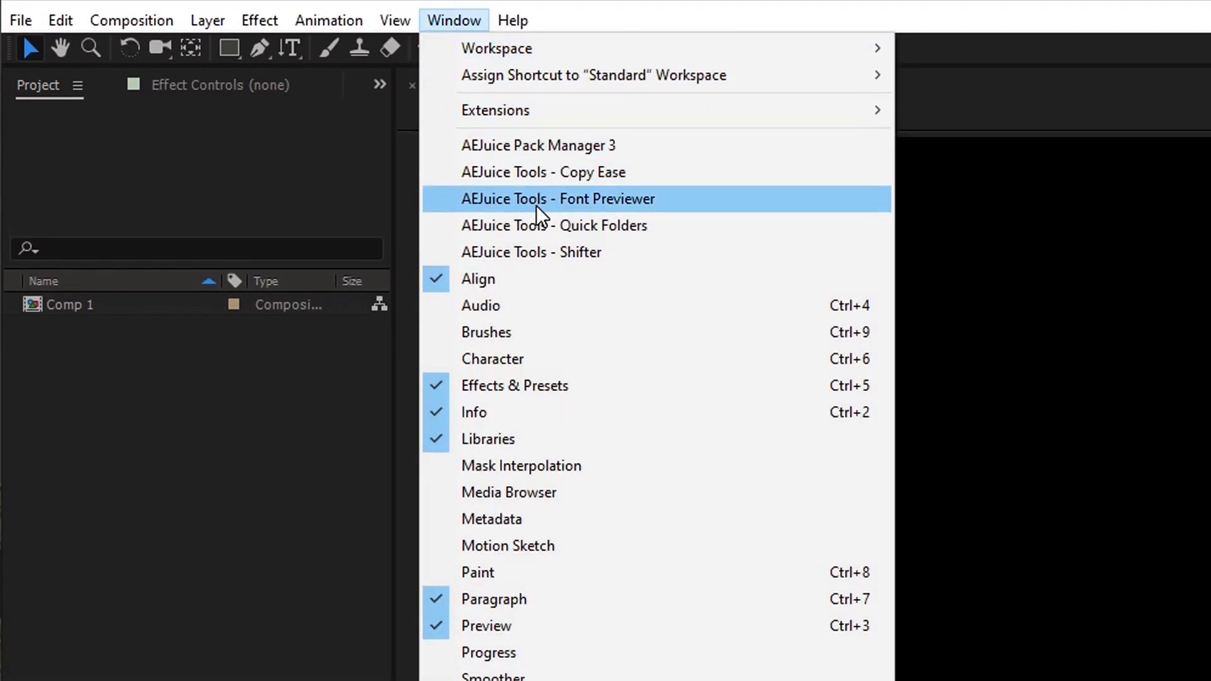
Launch the Font Previewer and preview the installed fonts with 'VFX Studio Kolib' as sample text.
{"action": "left_click", "coordinate": [556, 198]}
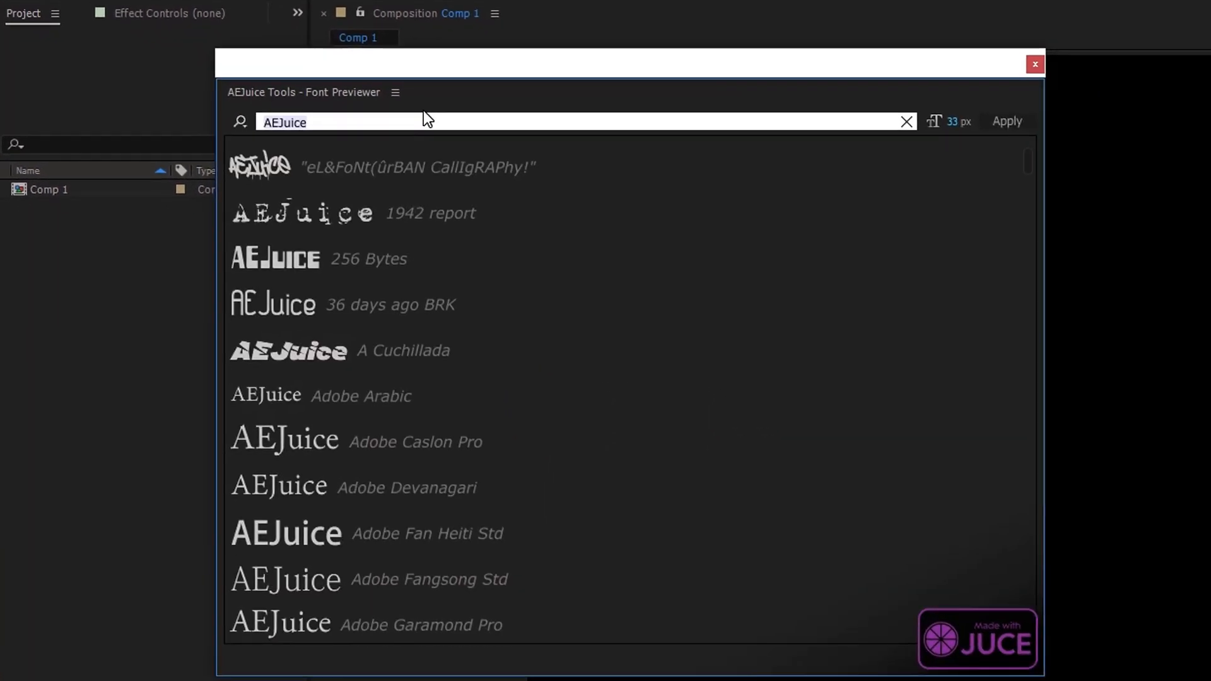
{"action": "scroll", "scroll_direction": "down", "scroll_amount": 3}
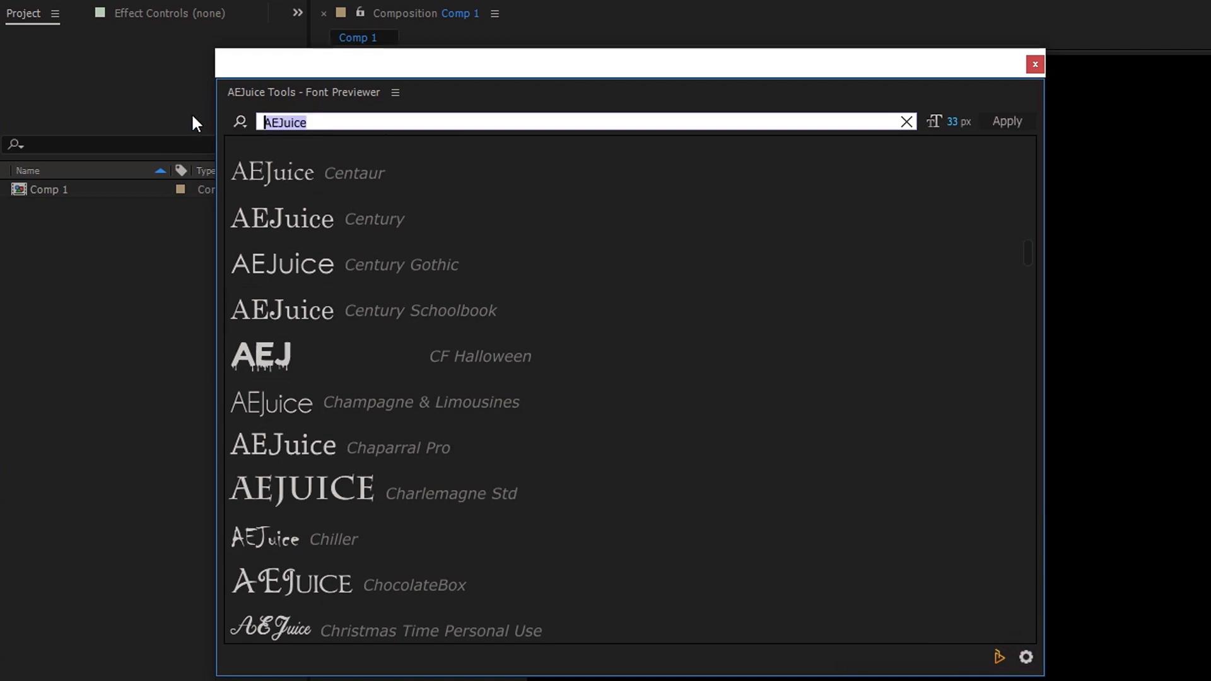
{"action": "type", "text": "VFX Studio Koliba"}
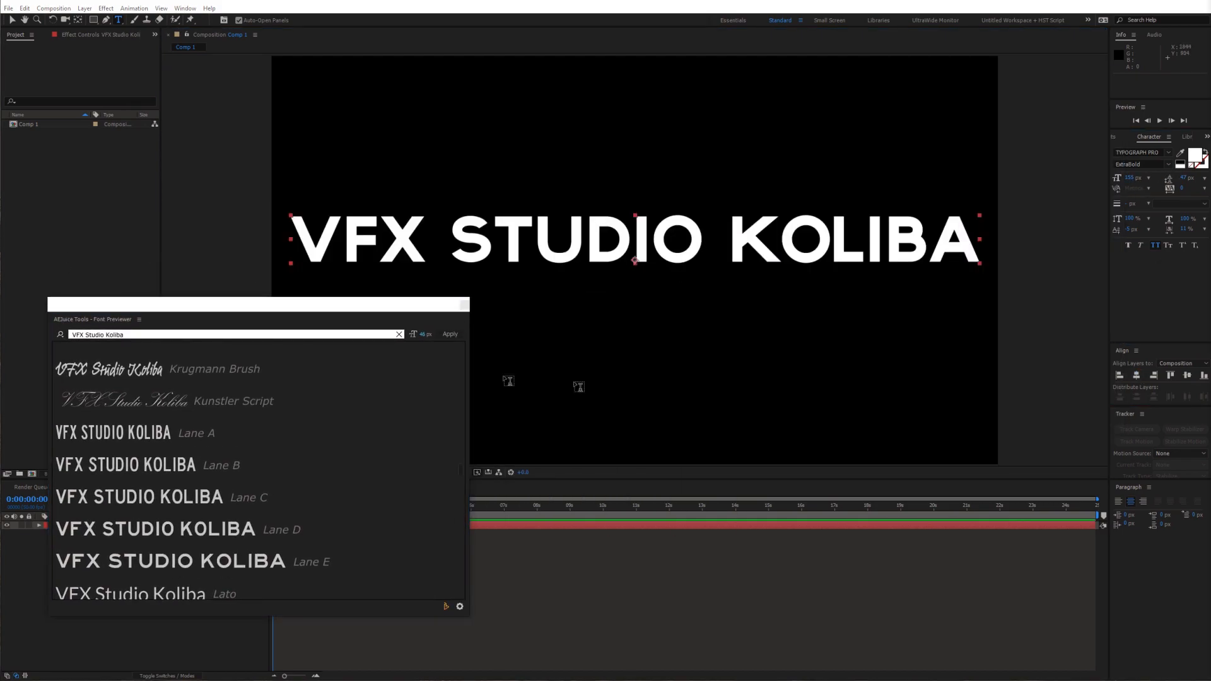
Scroll the font list to compare more previews of the VFX STUDIO KOLIBA title, including Lane styles.
{"action": "scroll", "scroll_direction": "down", "scroll_amount": 3}
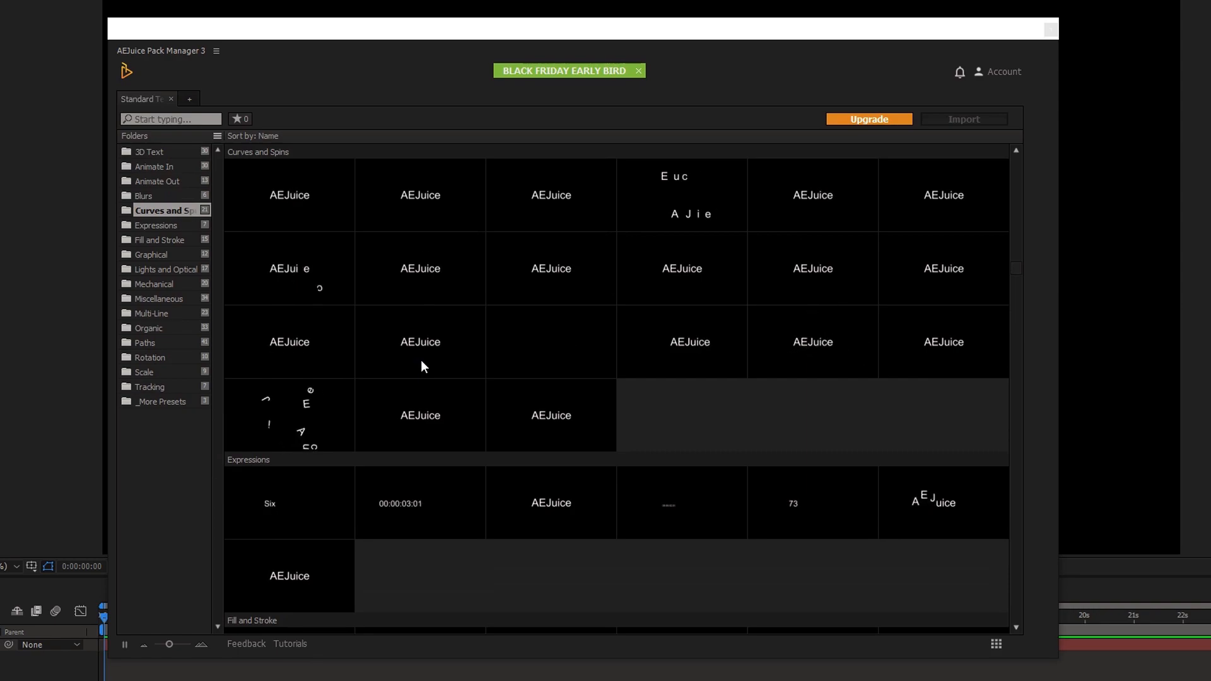
Apply a Curves and Spins preset to the title layer and play back the letter-by-letter reveal.
{"action": "left_click", "coordinate": [164, 240]}
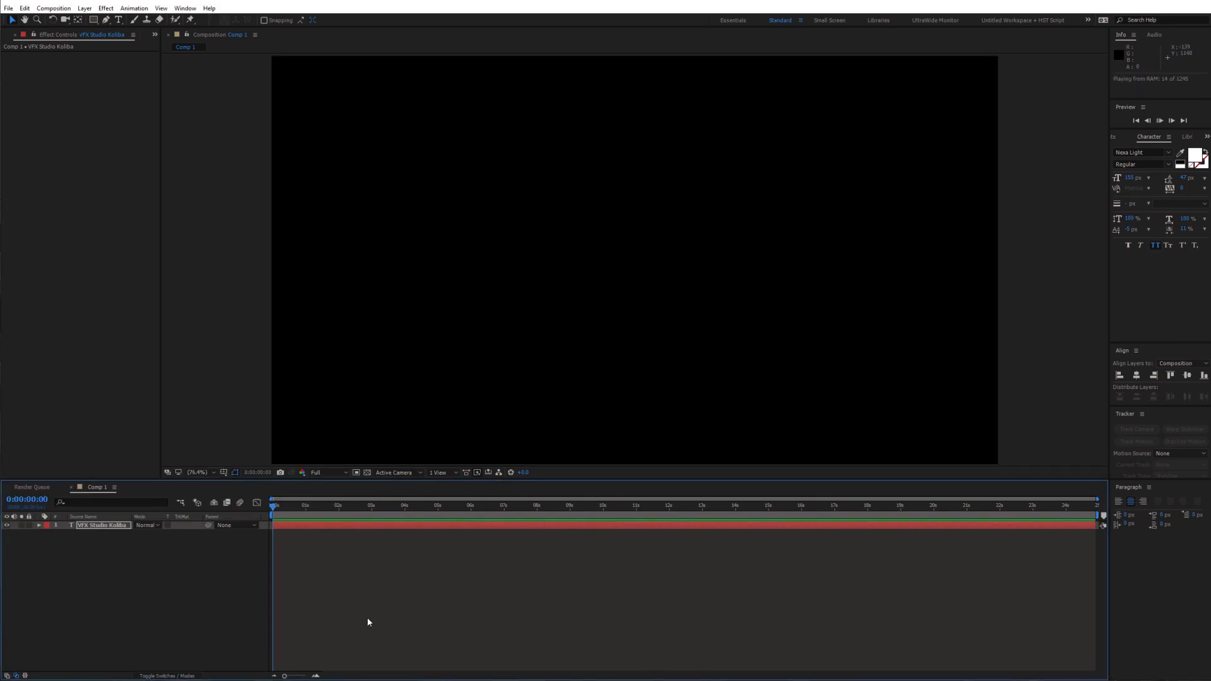
{"action": "left_click", "coordinate": [1171, 121]}
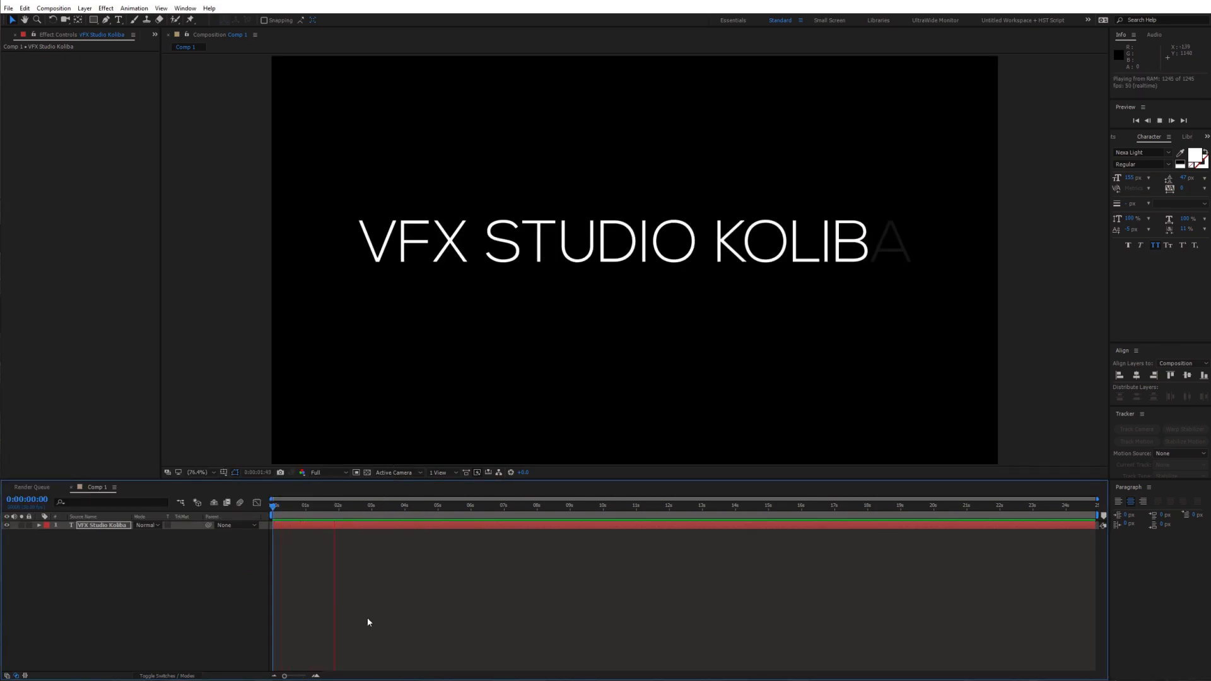
Launch AEJuice Quick Folders from the Window menu and dock it under the Project panel.
{"action": "left_click", "coordinate": [184, 8]}
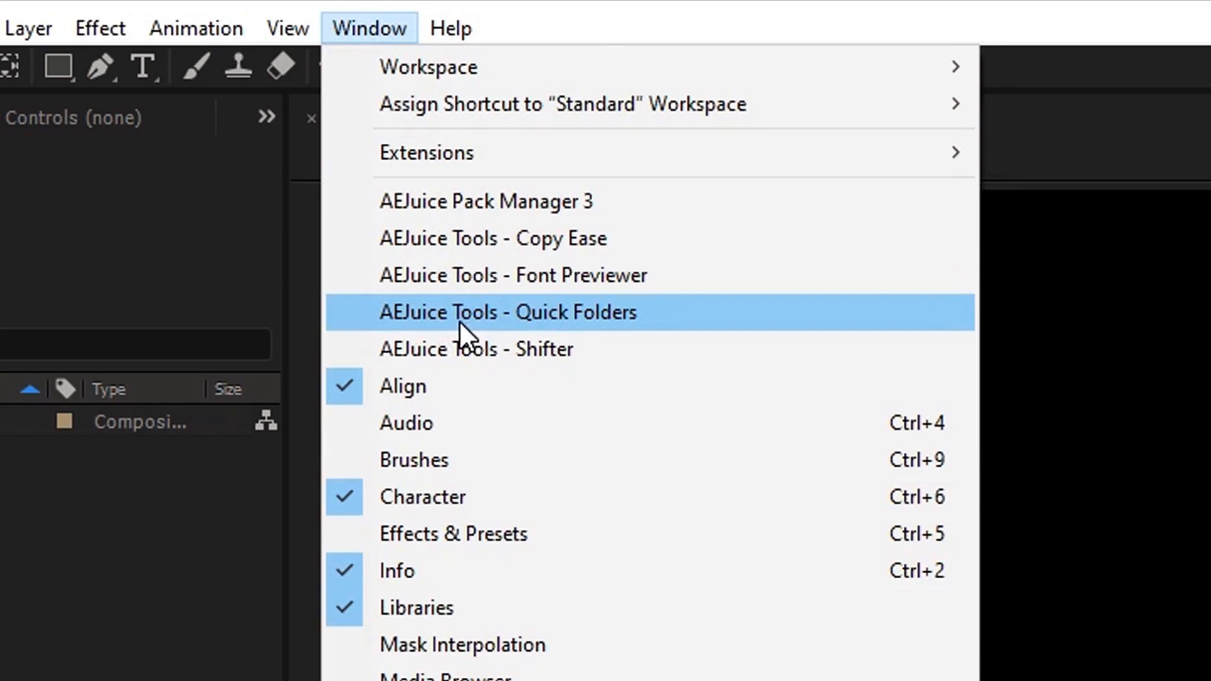
{"action": "left_click", "coordinate": [507, 311]}
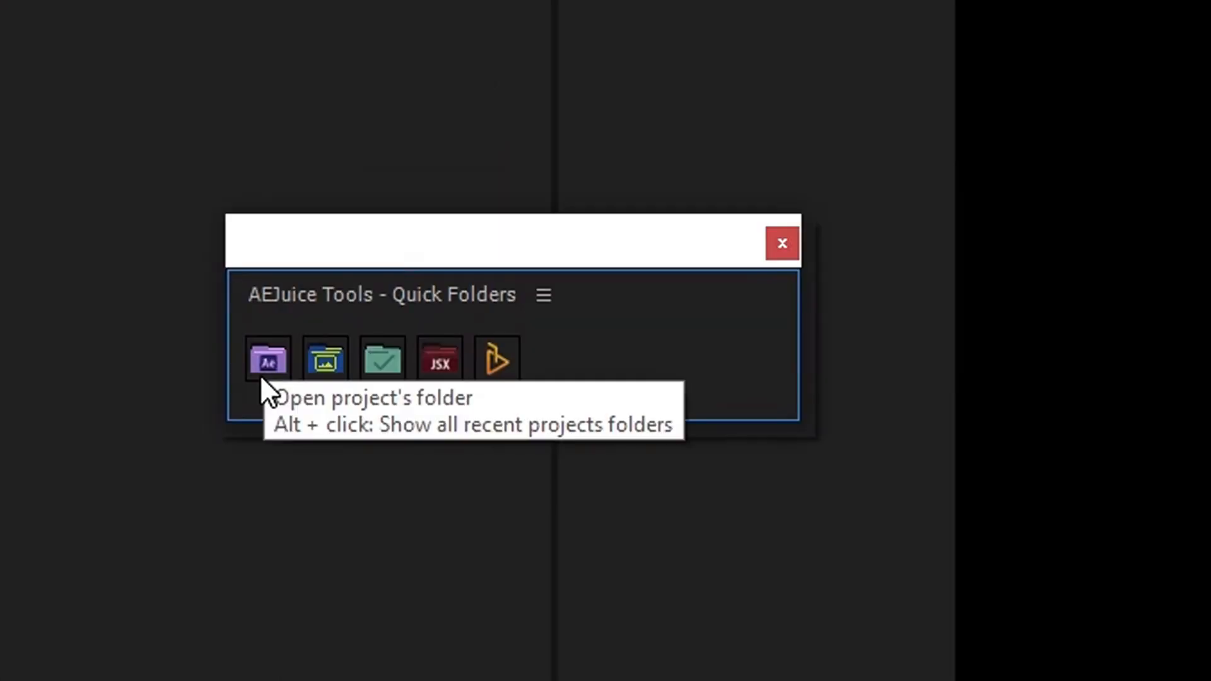
{"action": "mouse_move", "coordinate": [324, 361]}
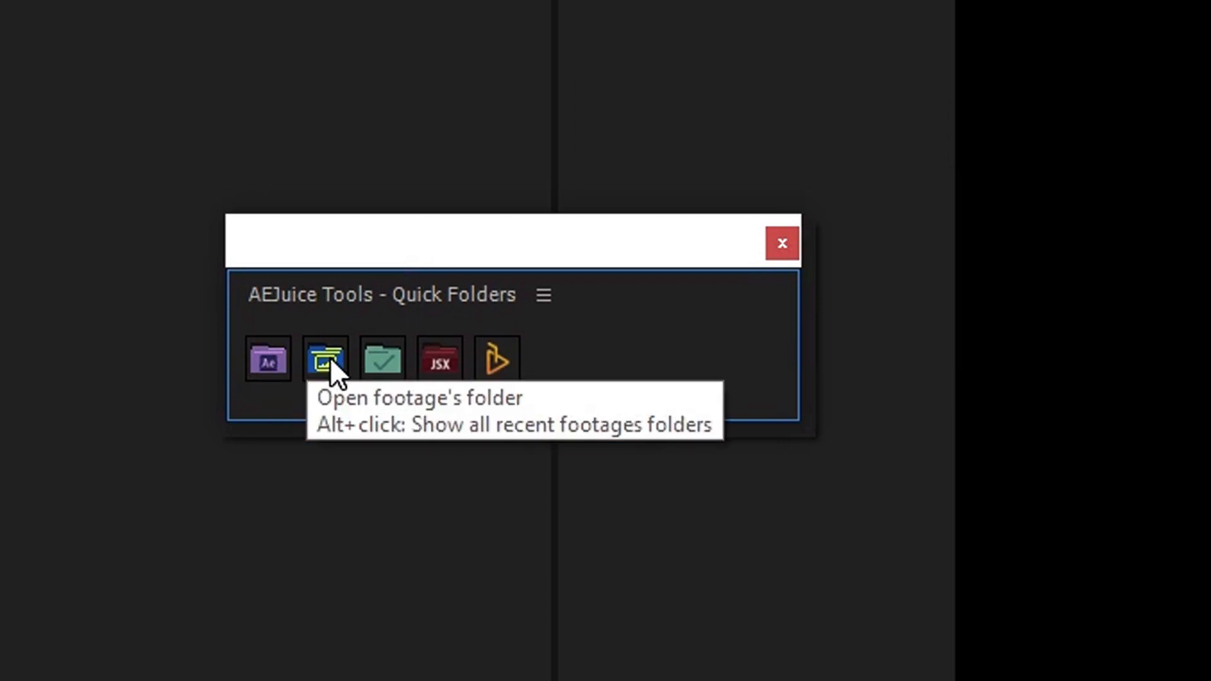
{"action": "mouse_move", "coordinate": [382, 362]}
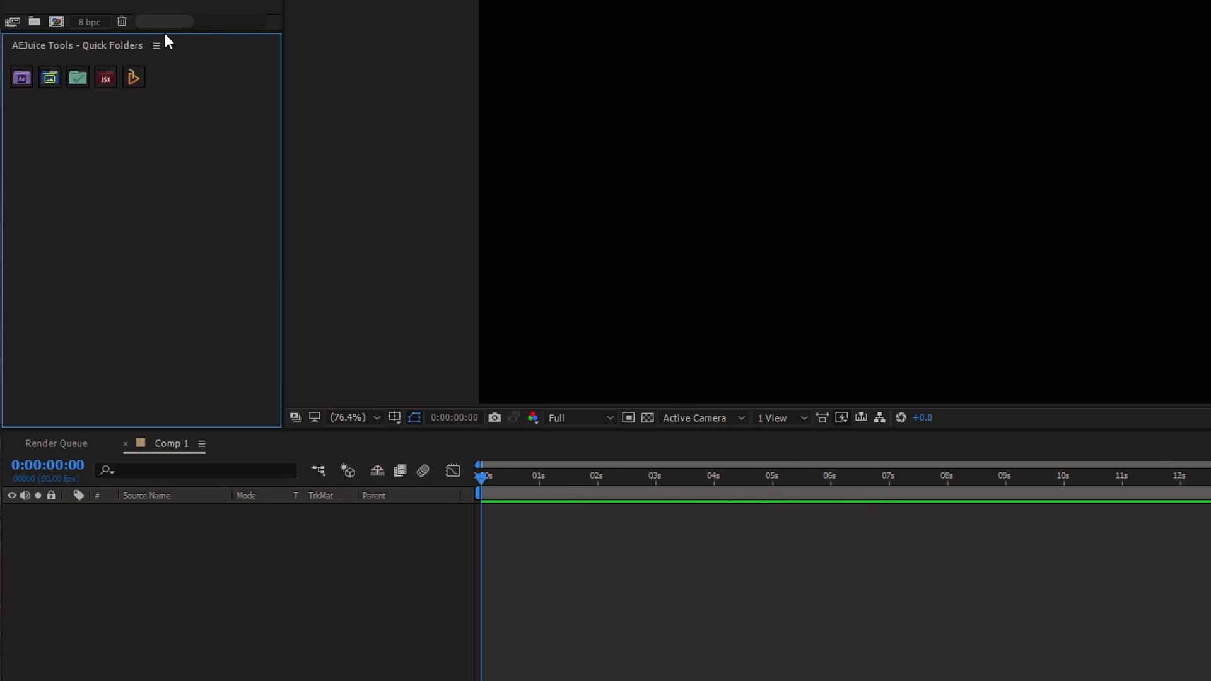
{"action": "left_click_drag", "start_coordinate": [168, 39], "coordinate": [168, 357]}
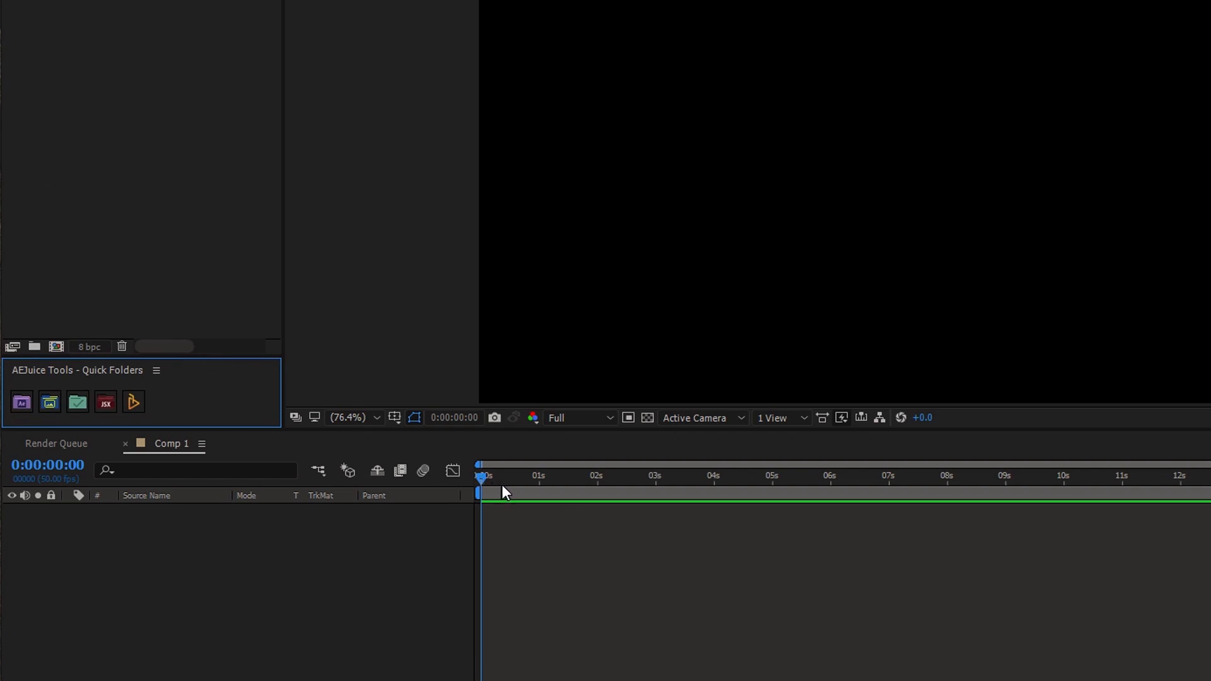
Apply Video Copilot Saber to the masked solid so the smiley face glows orange.
{"action": "left_click", "coordinate": [486, 47]}
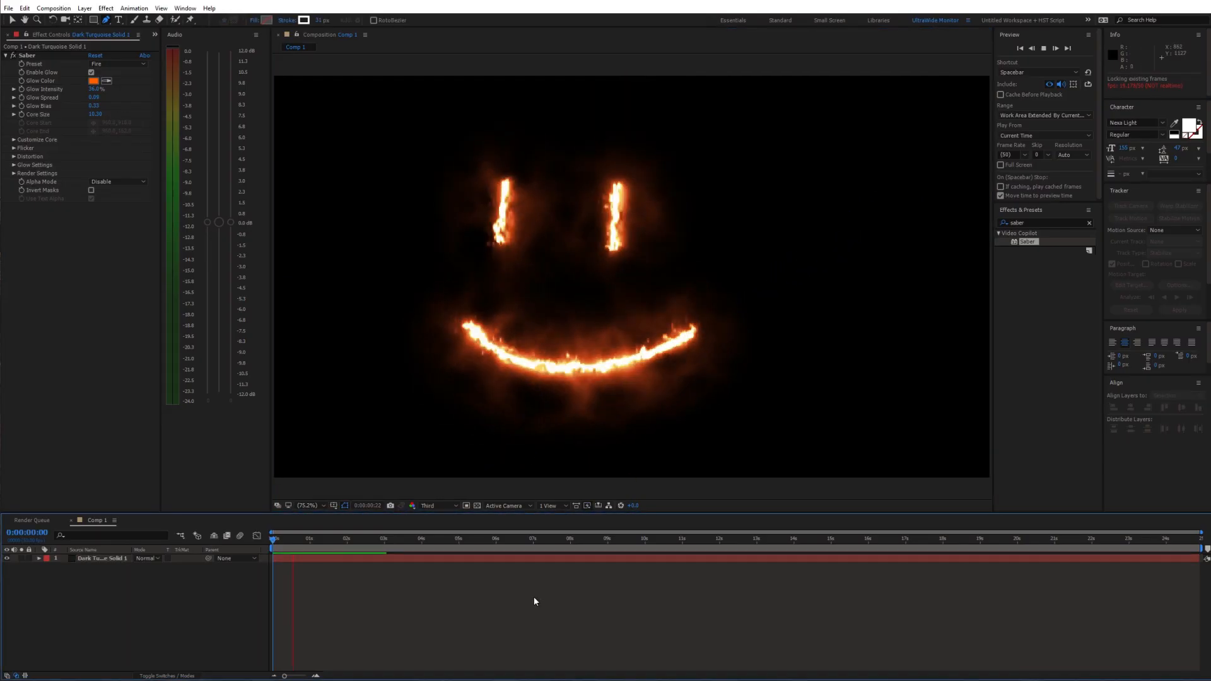
{"action": "left_click", "coordinate": [117, 63]}
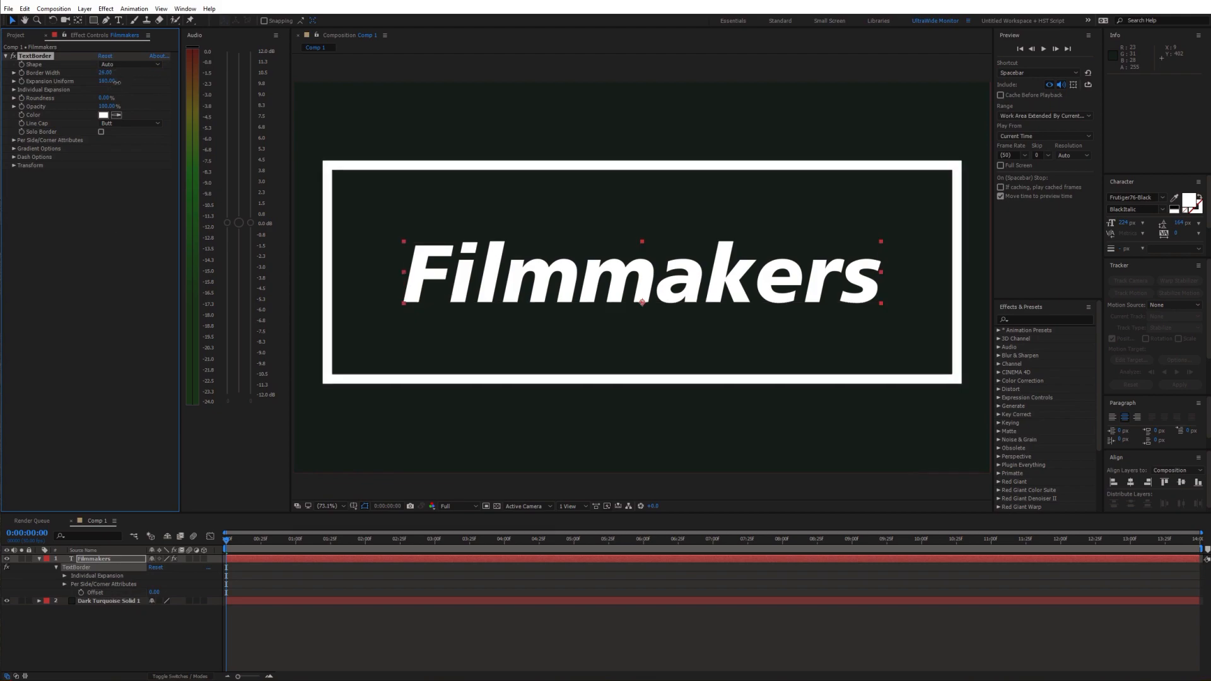
Apply TextBorder to the Filmmakers layer, giving it a white rectangular outline.
{"action": "left_click", "coordinate": [100, 165]}
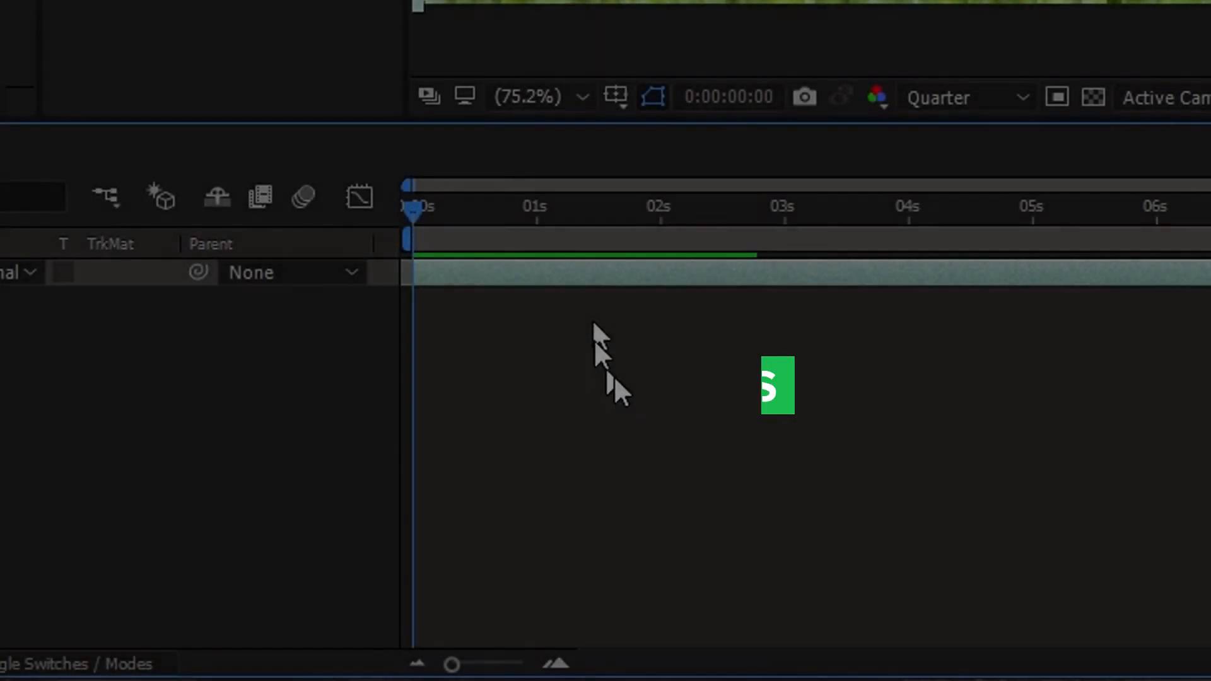
Search FX Console for 'curve' effects and review its Shortcuts and Favorites settings.
{"action": "type", "text": "curve"}
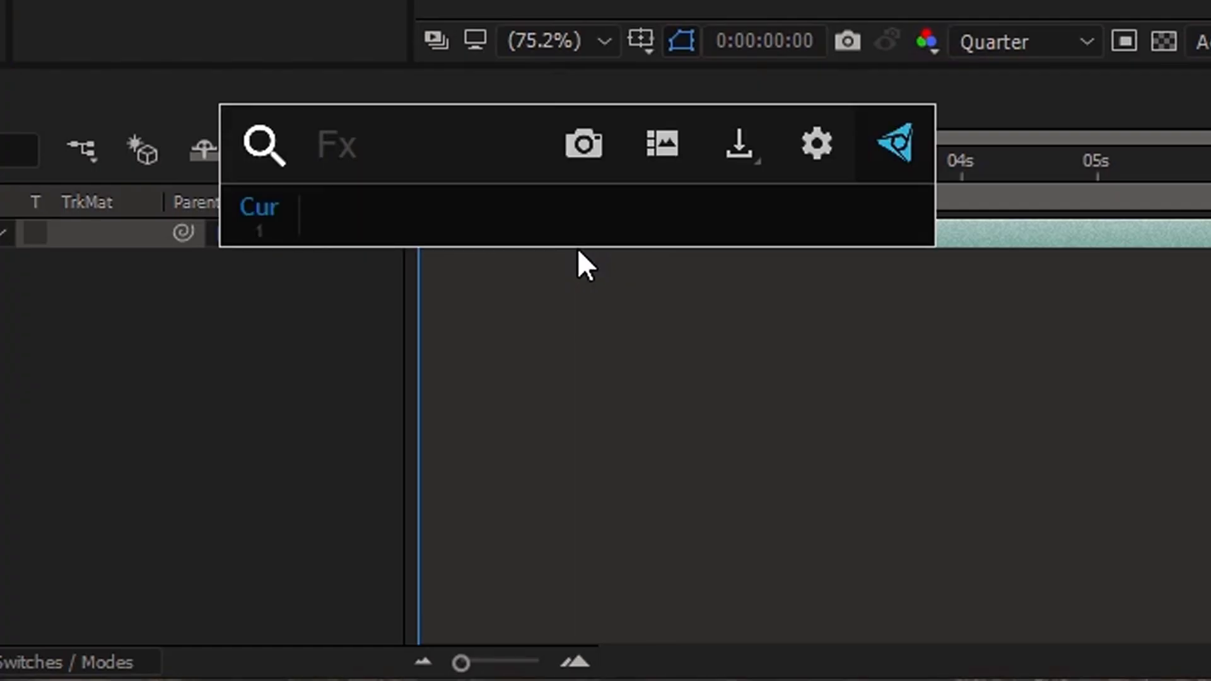
{"action": "type", "text": "cur"}
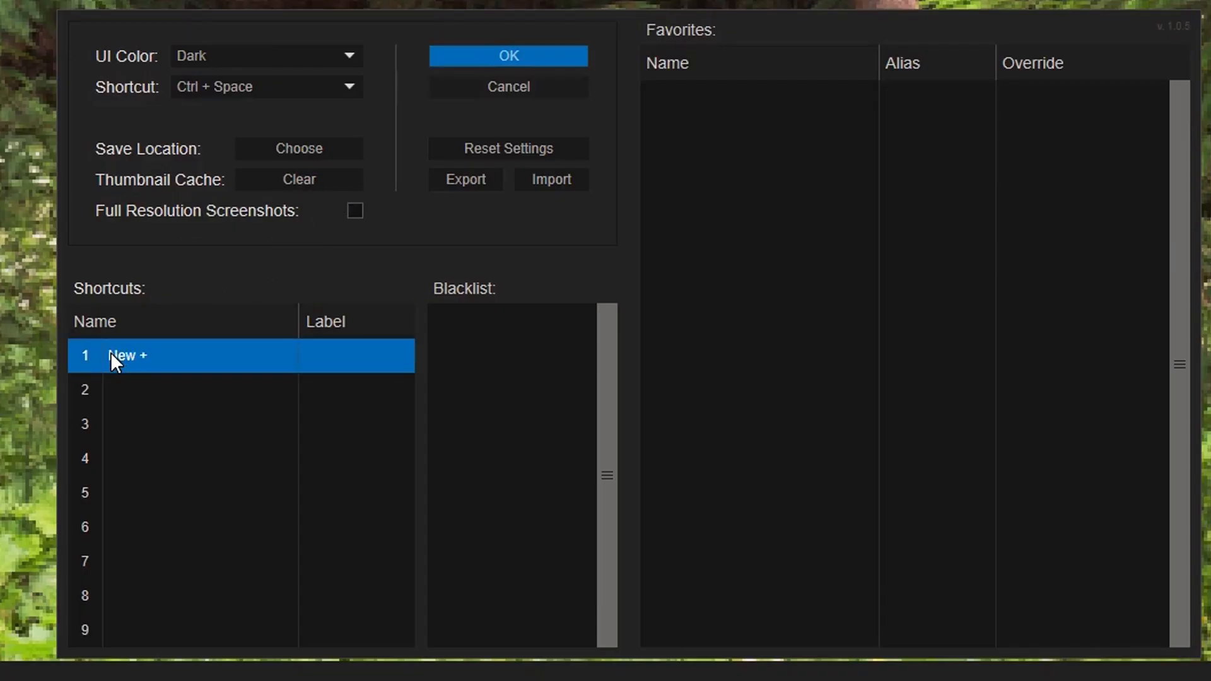
{"action": "mouse_move", "coordinate": [141, 366]}
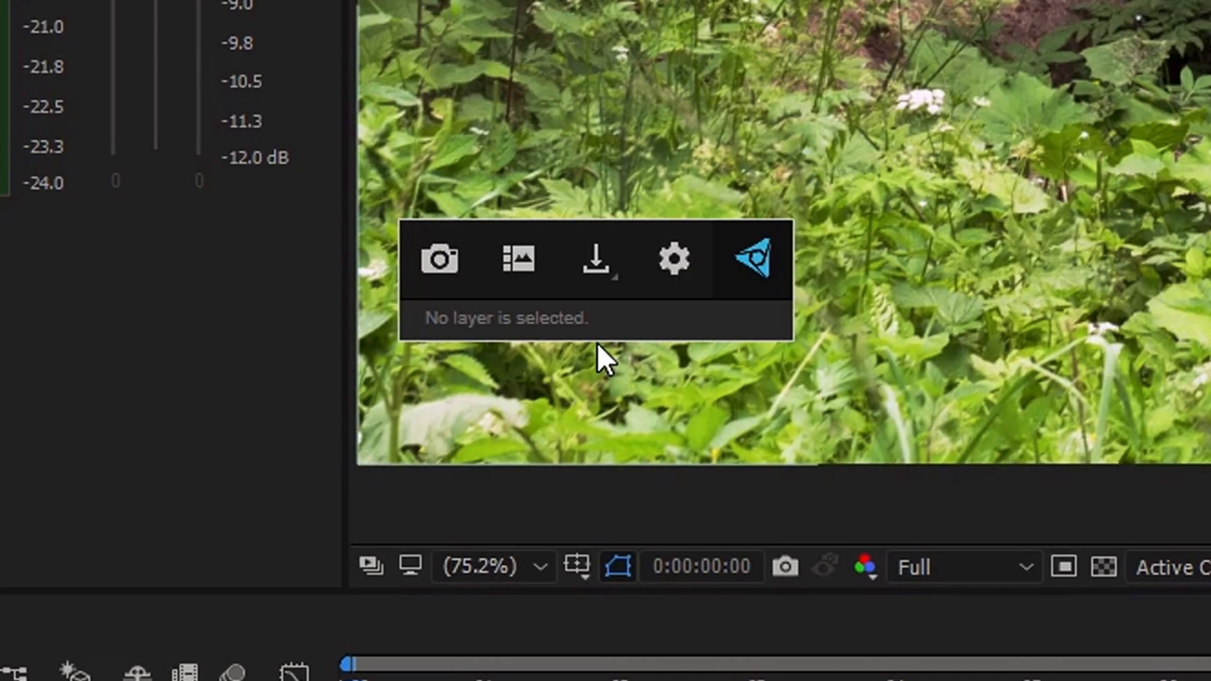
{"action": "left_click", "coordinate": [438, 259]}
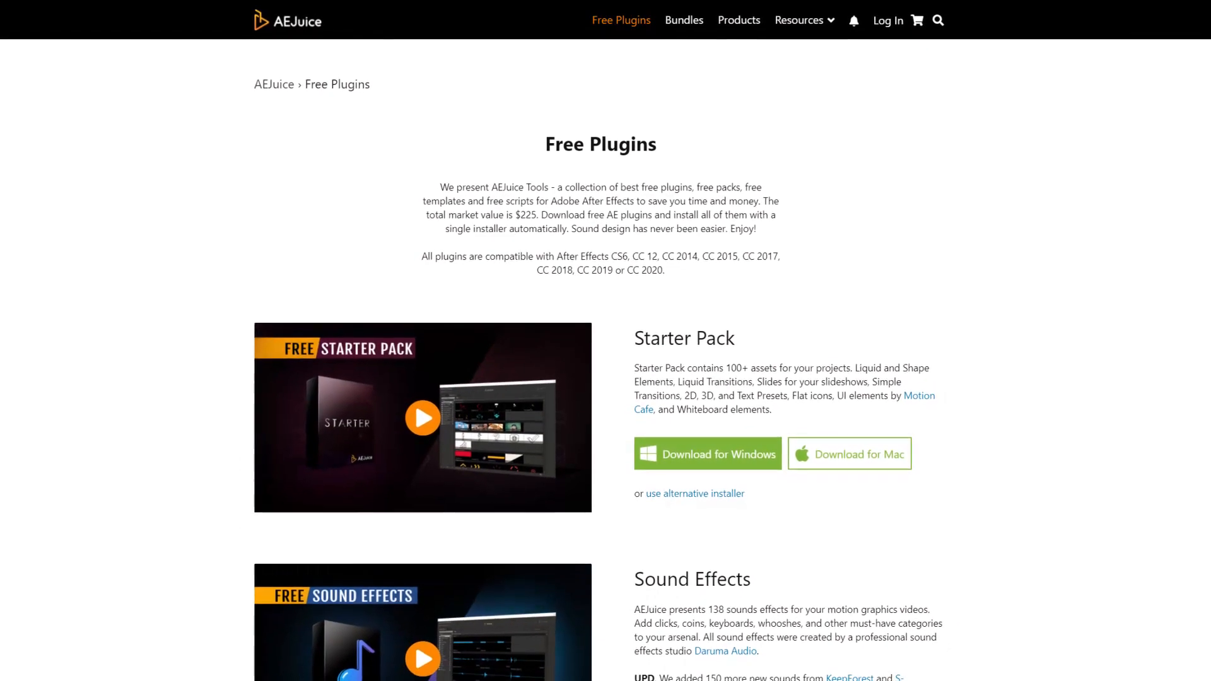
Play the Free Starter Pack preview video on the AEJuice Free Plugins page.
{"action": "left_click", "coordinate": [422, 418]}
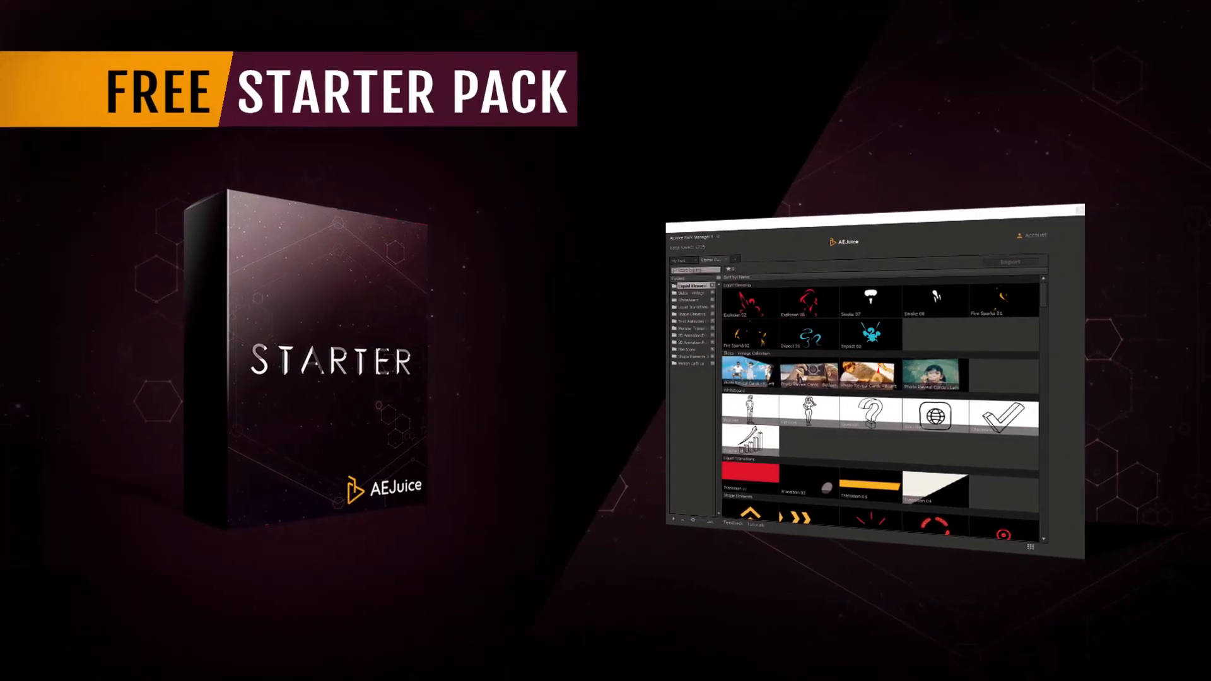